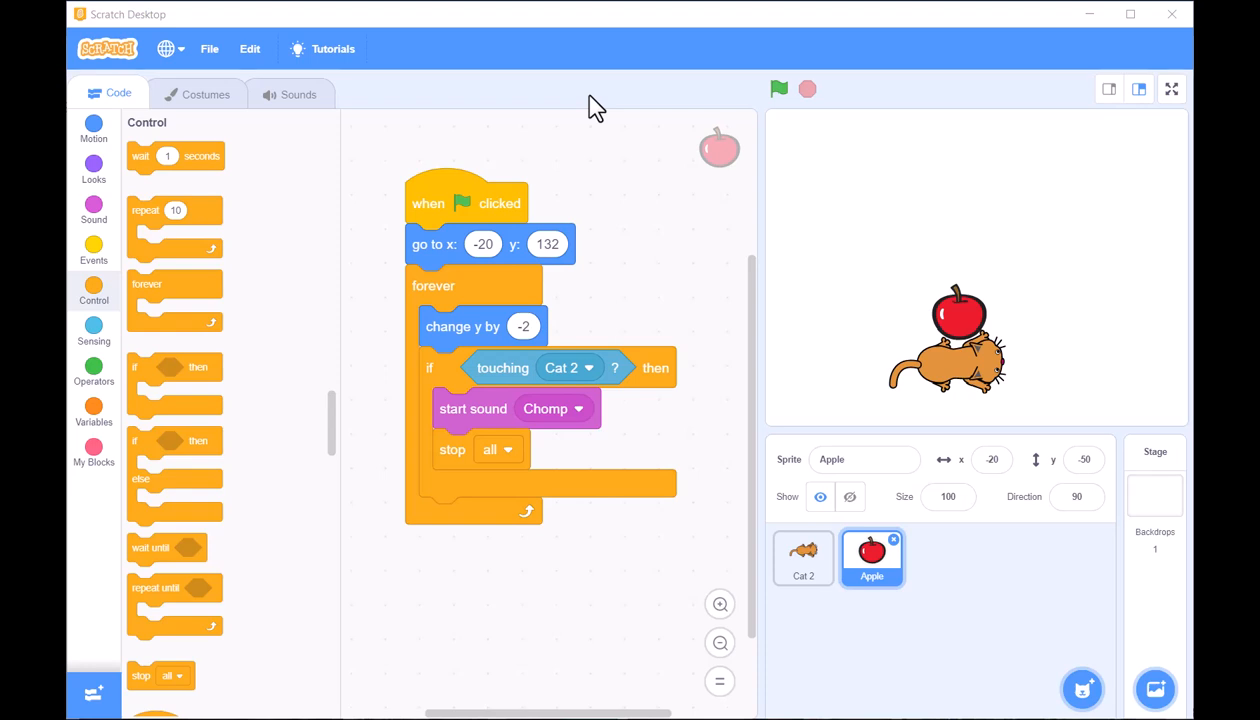
pyautogui.moveTo(496, 148)
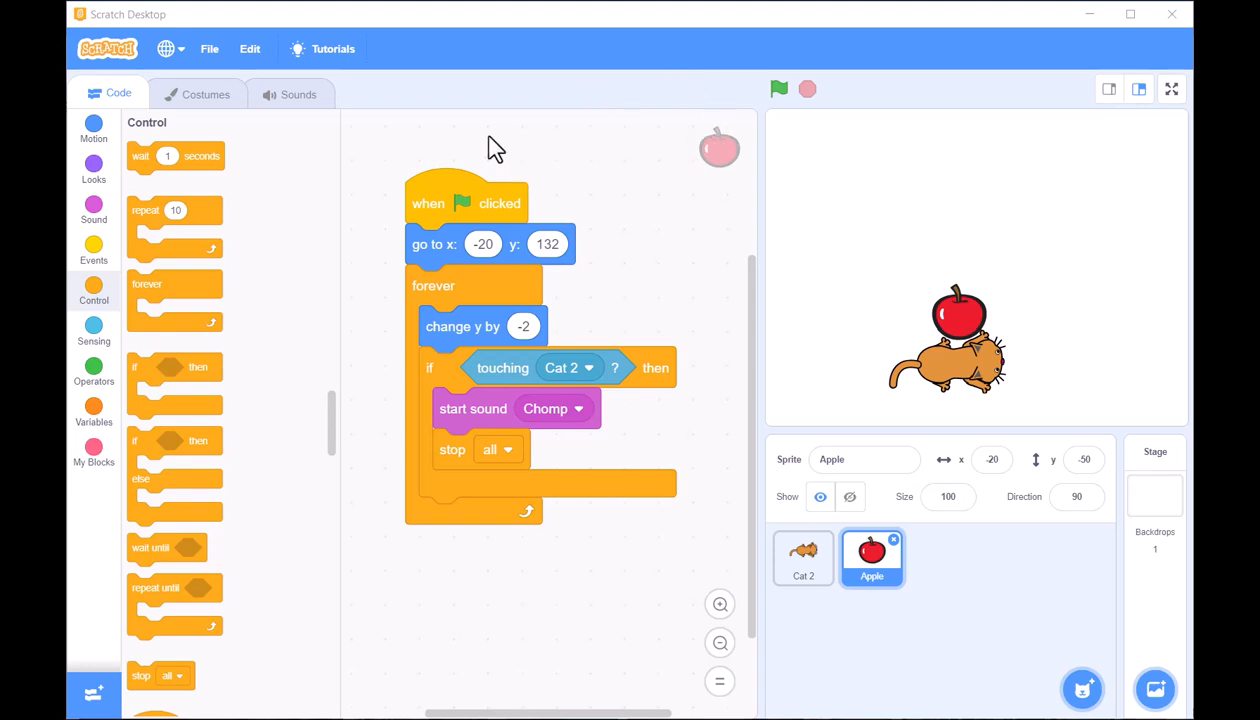
pyautogui.moveTo(472, 152)
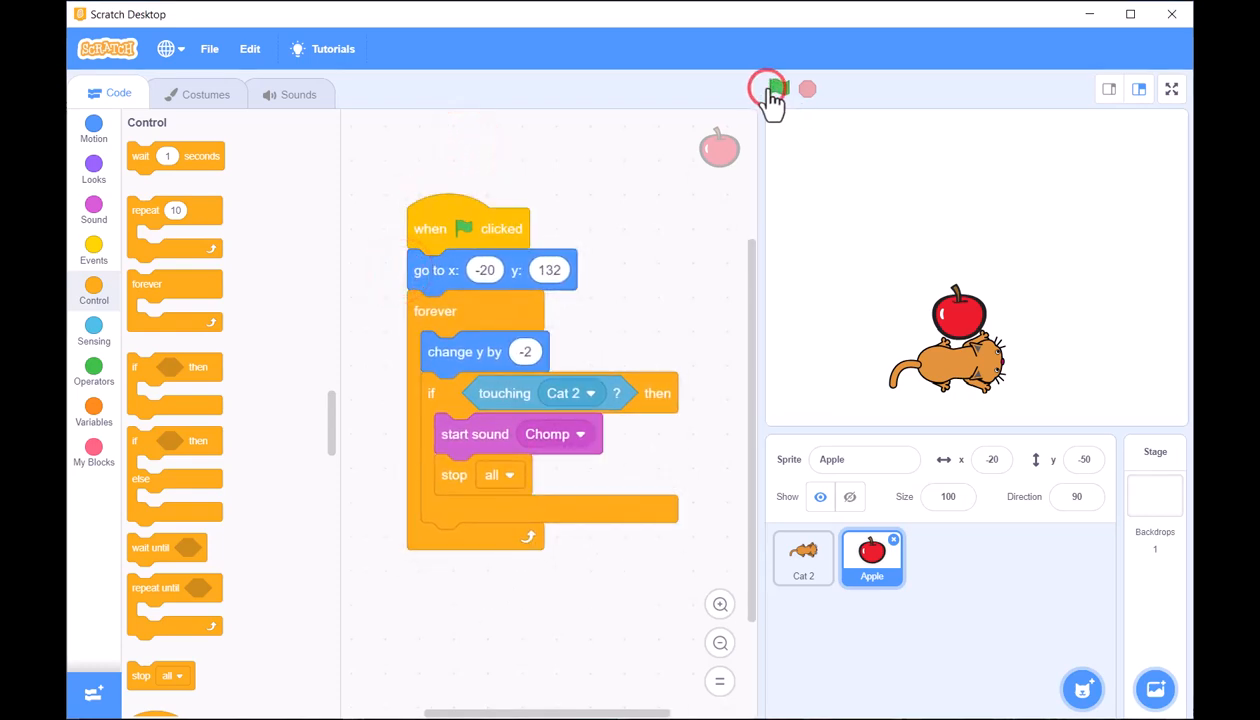
# Step: Run the existing project from the green flag several times, watching the apple fall onto the cat
pyautogui.click(778, 88)
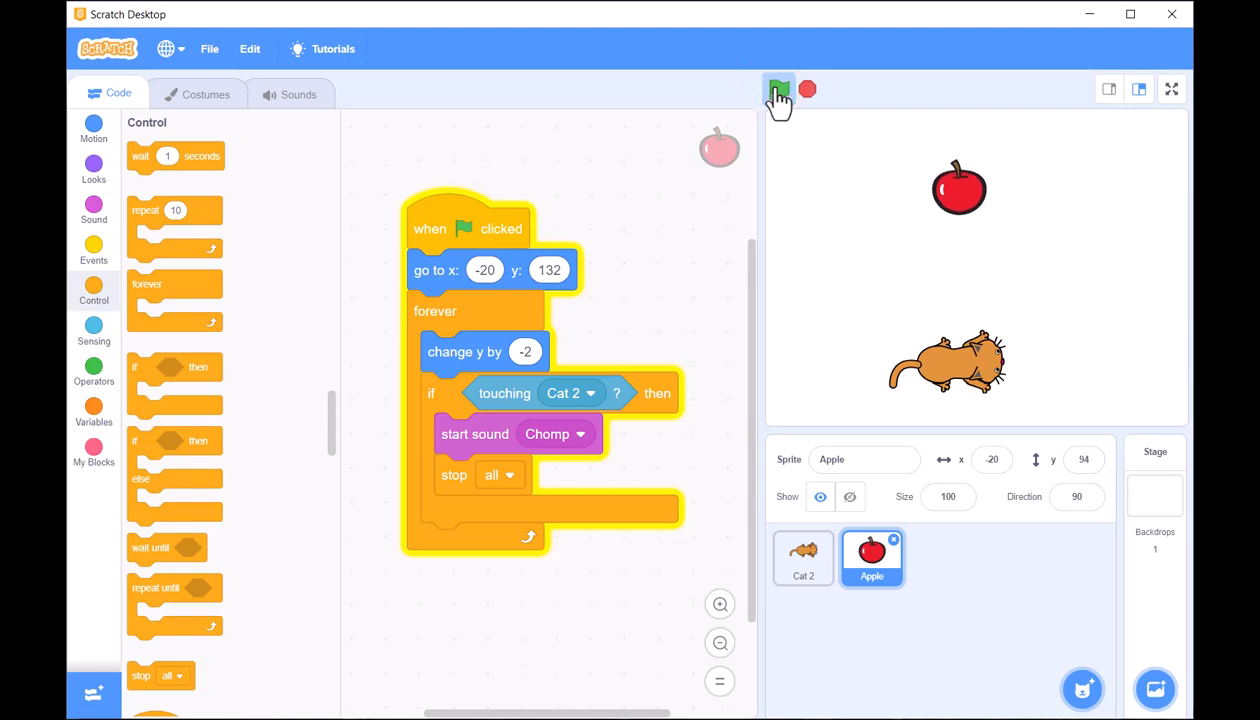
pyautogui.click(780, 90)
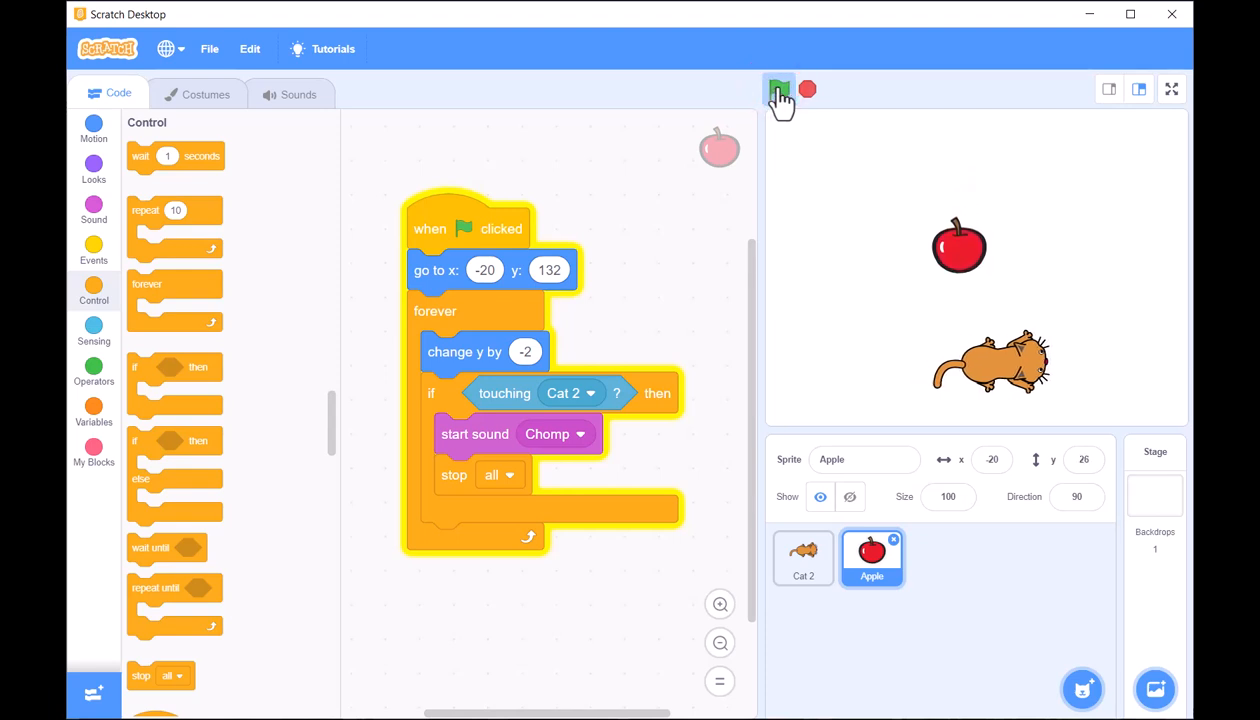
pyautogui.click(780, 90)
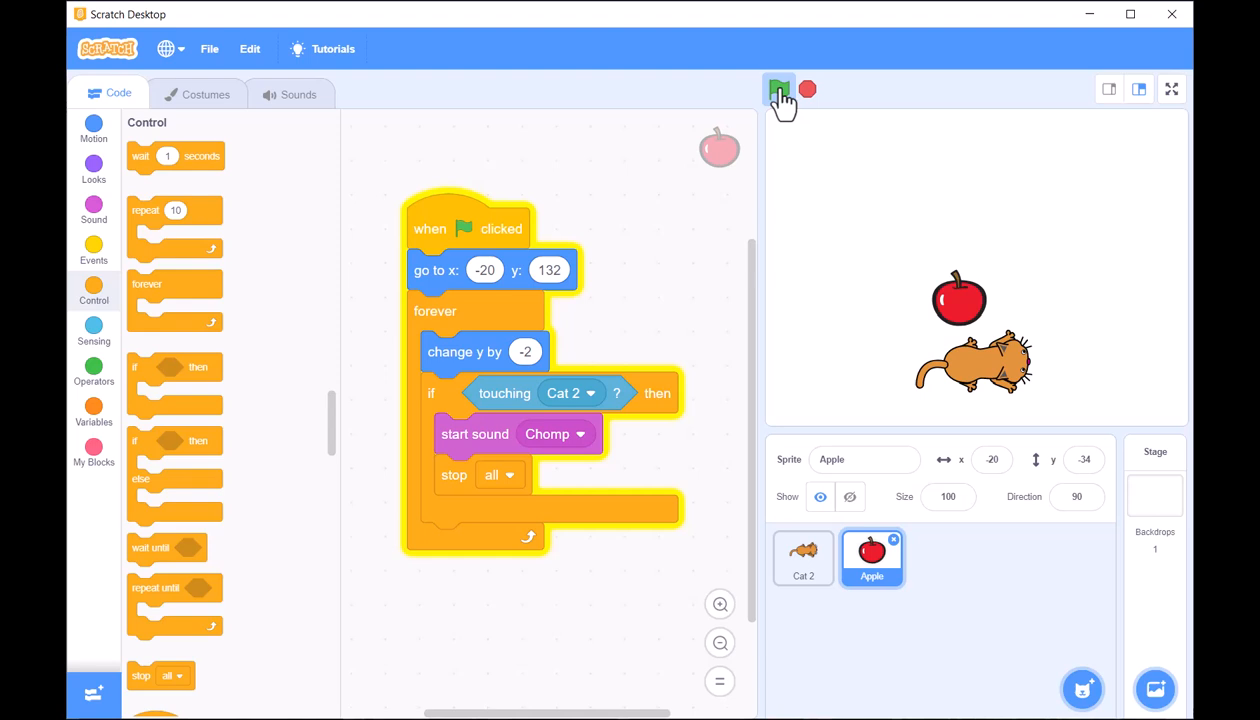
pyautogui.click(780, 90)
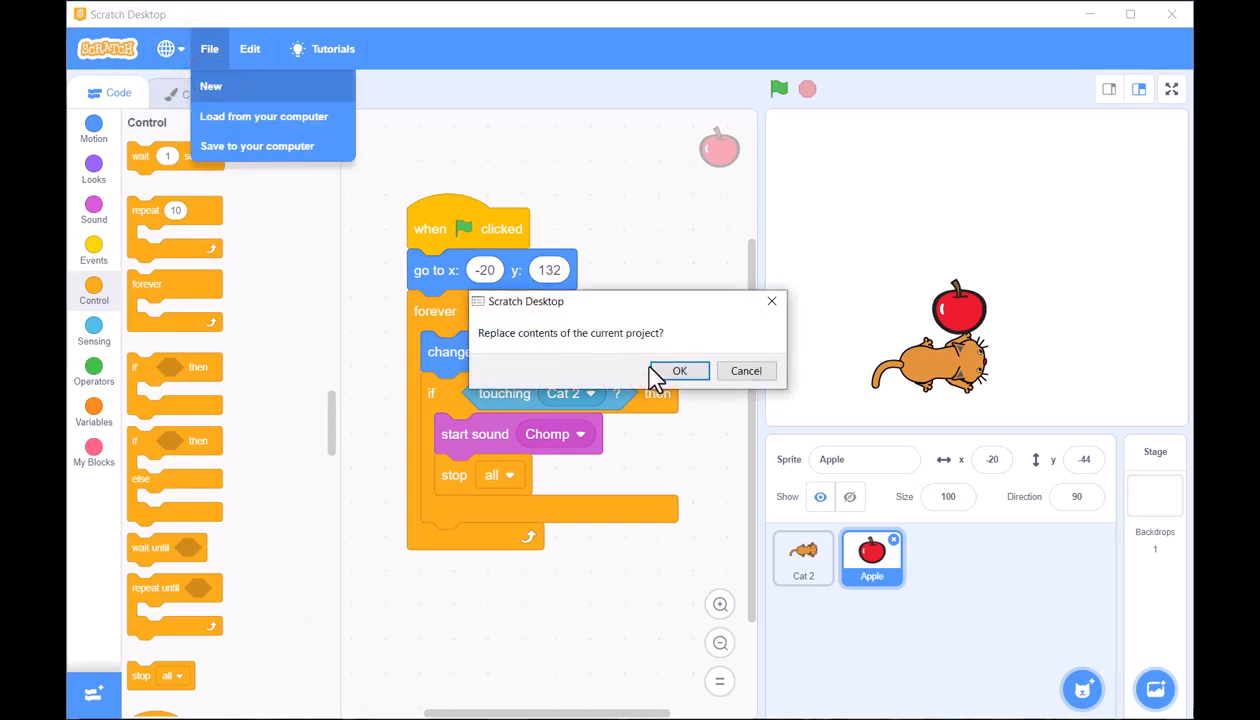
# Step: Replace the project with a new one and add the Apple sprite from the library
pyautogui.click(680, 370)
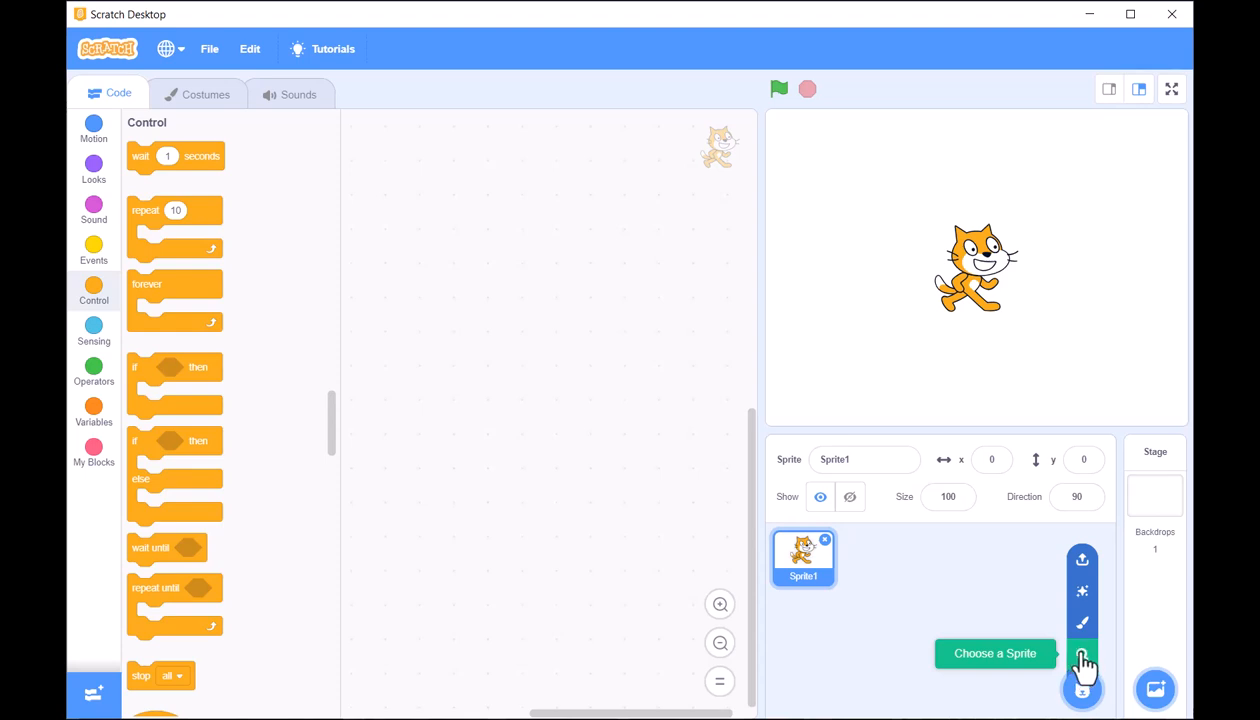
pyautogui.click(1082, 652)
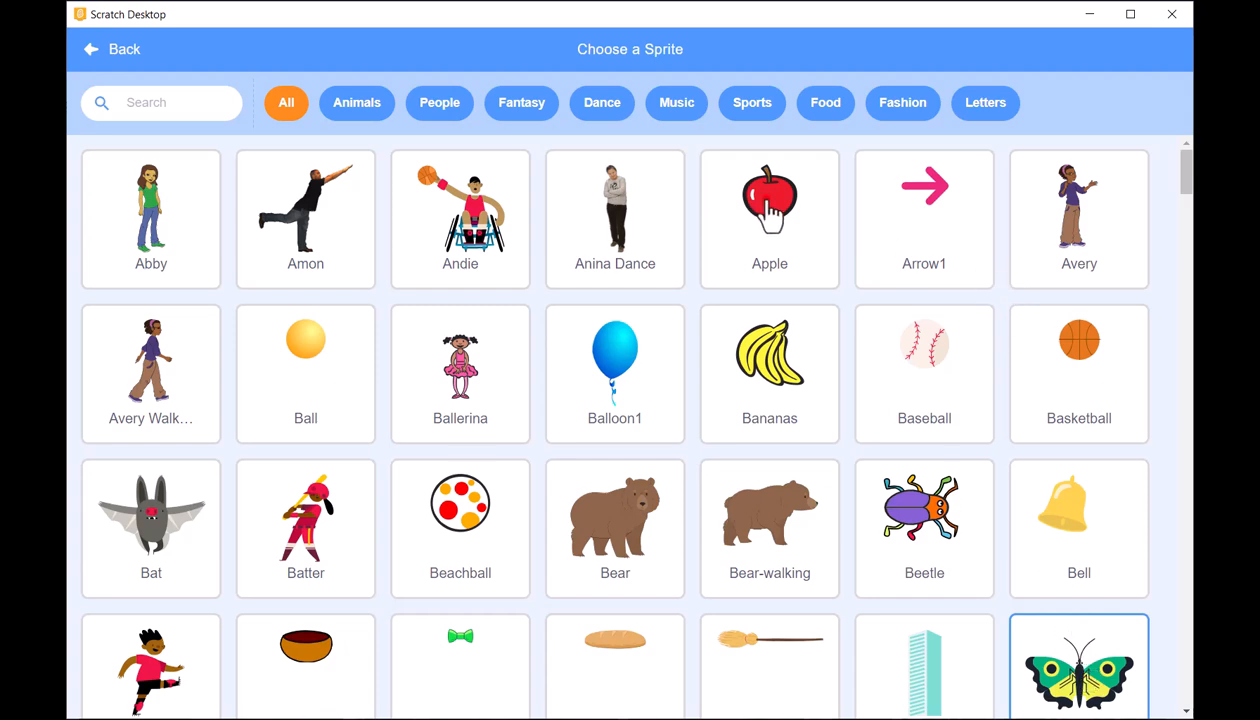
pyautogui.click(770, 210)
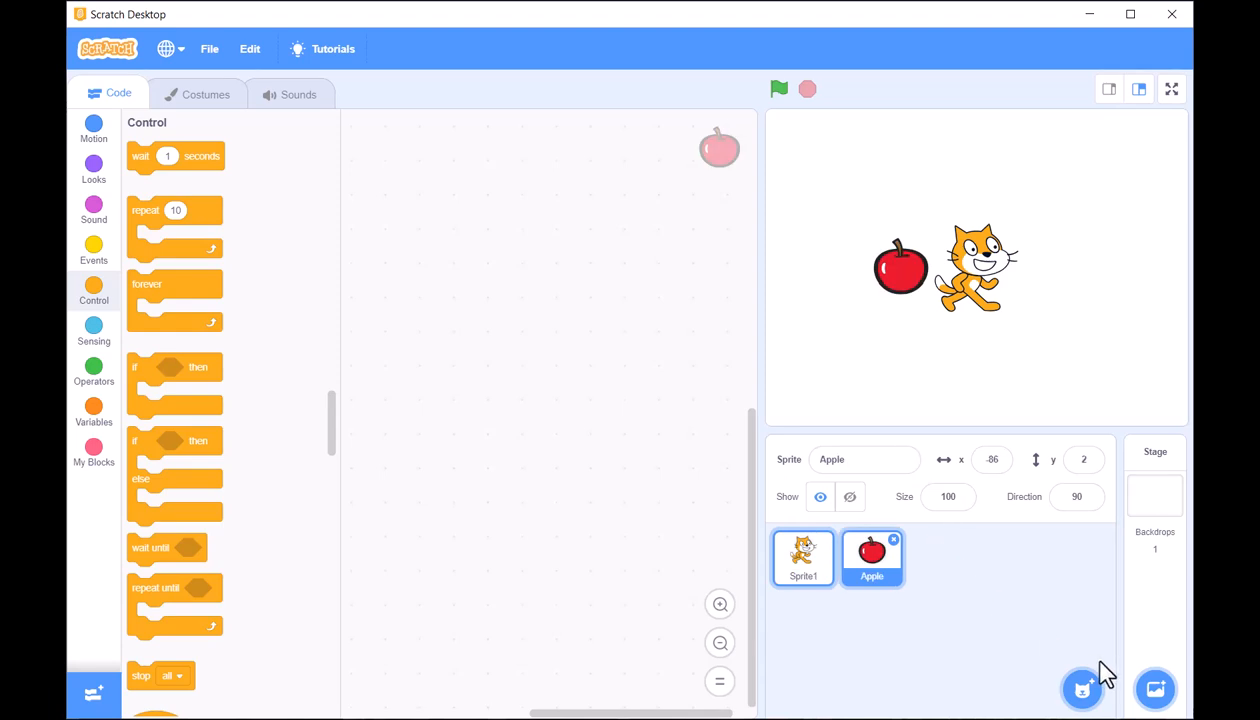
pyautogui.click(1082, 688)
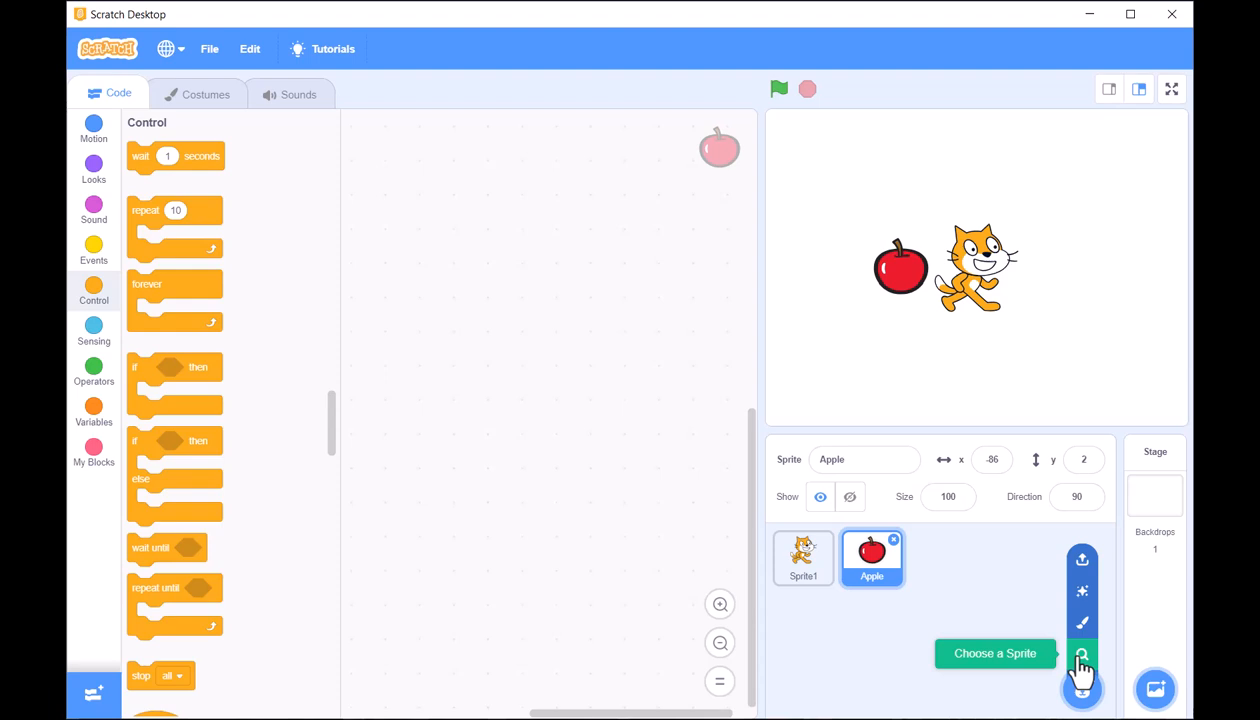
# Step: Search the sprite library for 'Cat', add Cat 2, and select it on the sprite list
pyautogui.click(1080, 656)
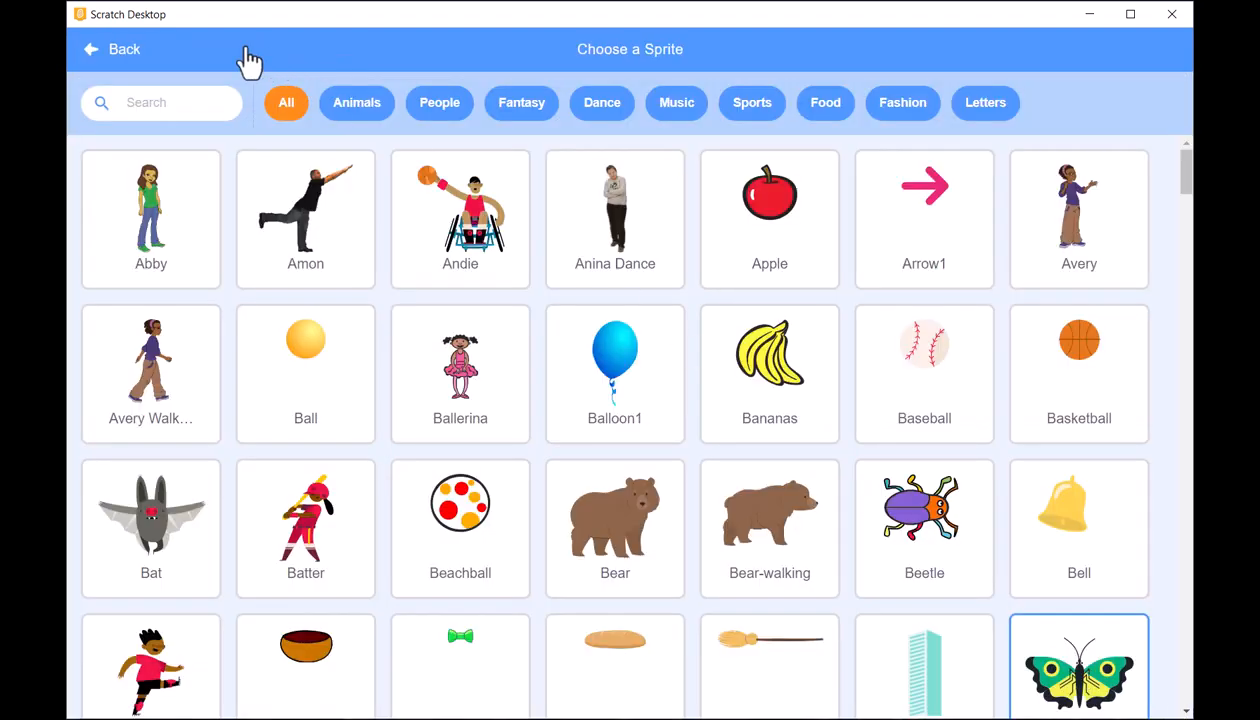
pyautogui.click(160, 102)
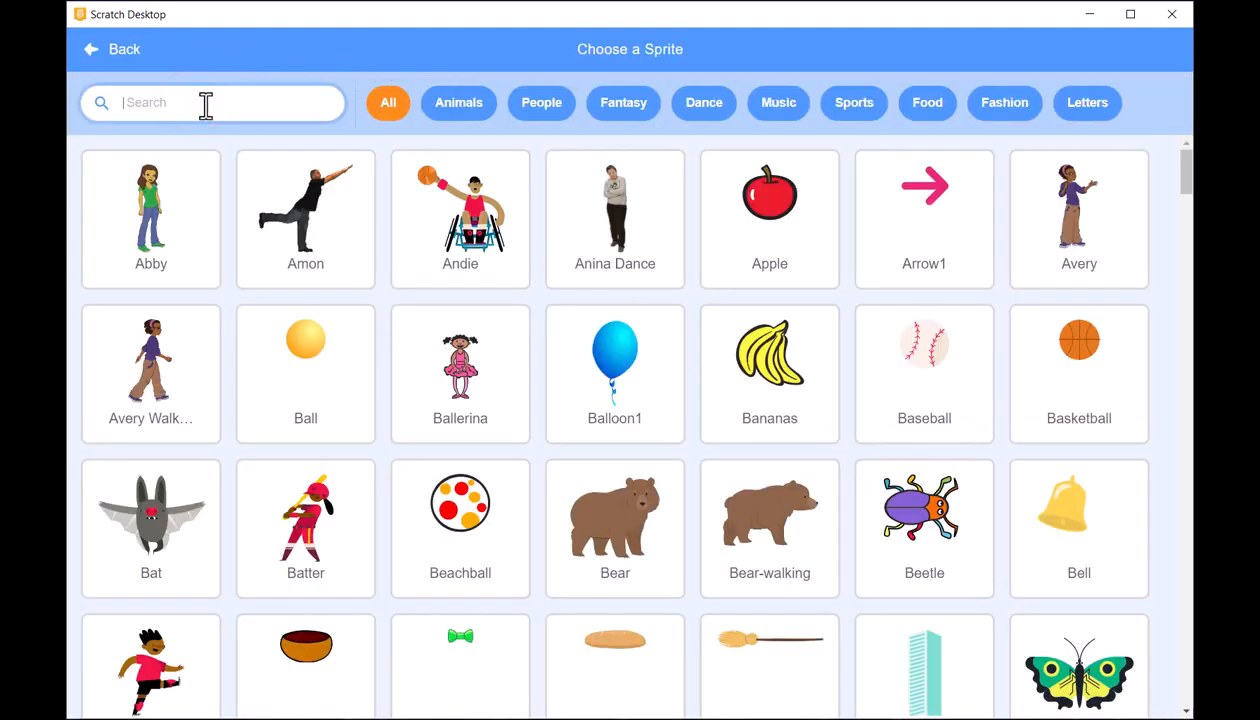
pyautogui.write('Cat')
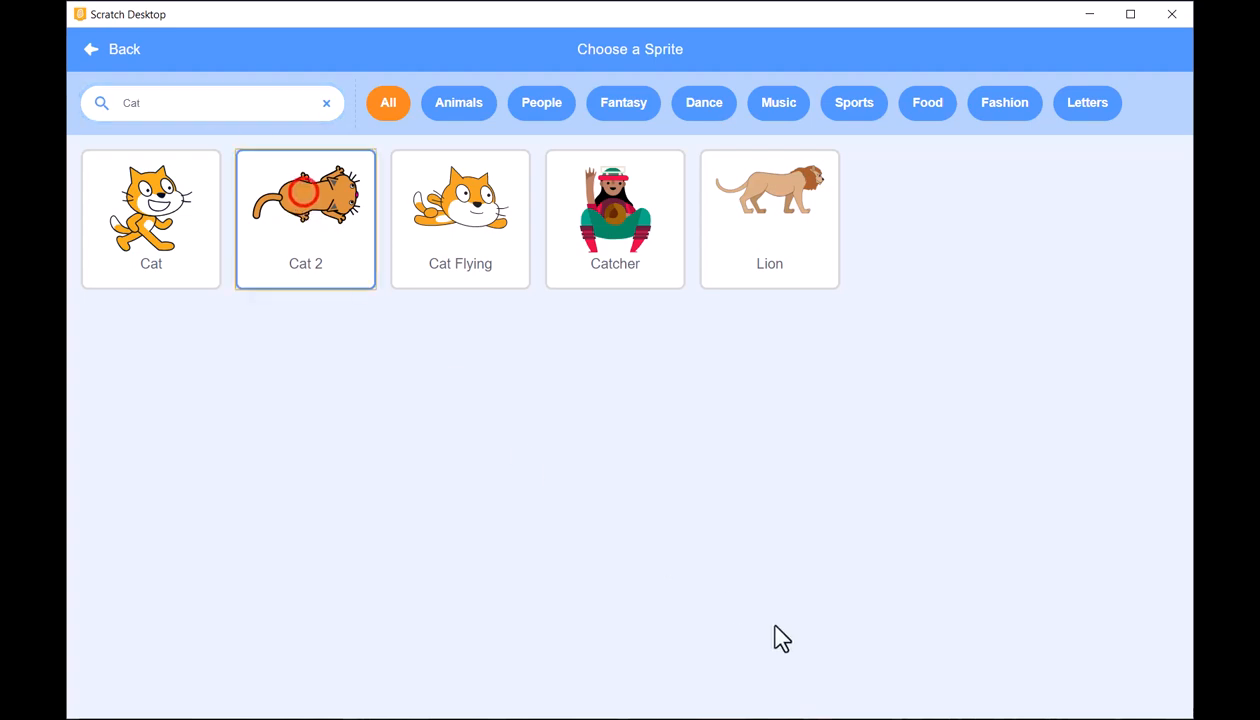
pyautogui.click(304, 204)
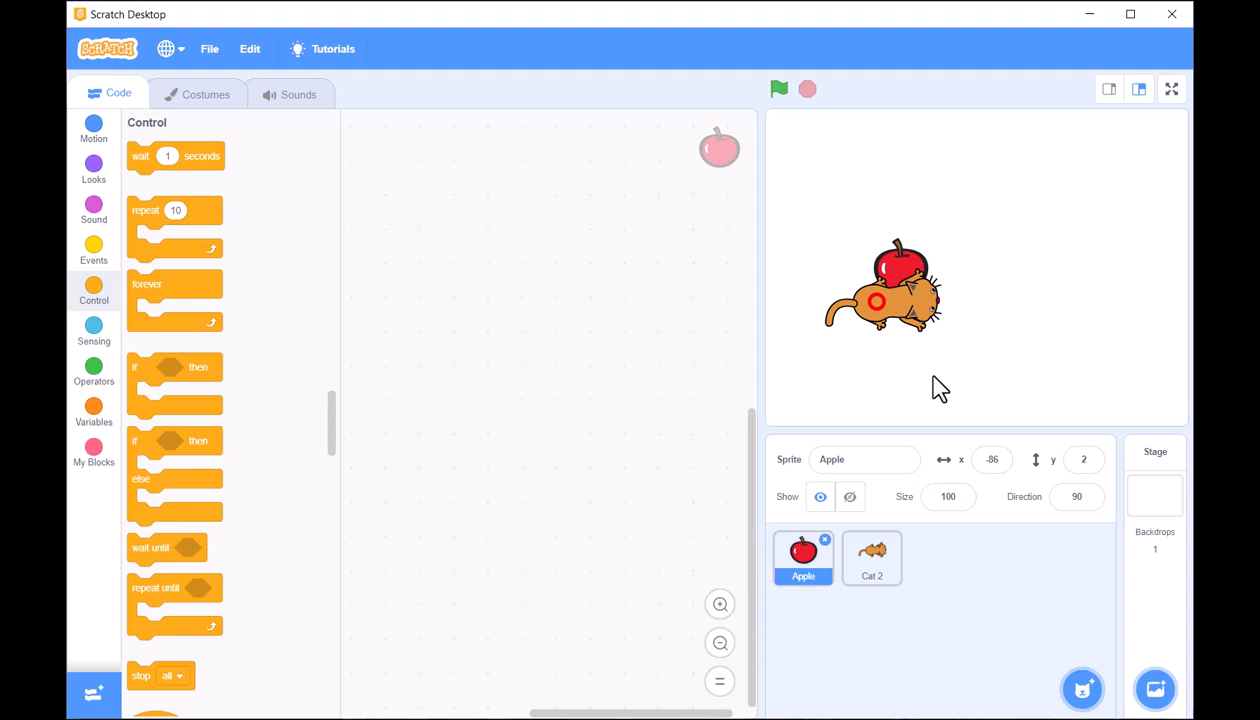
pyautogui.click(872, 558)
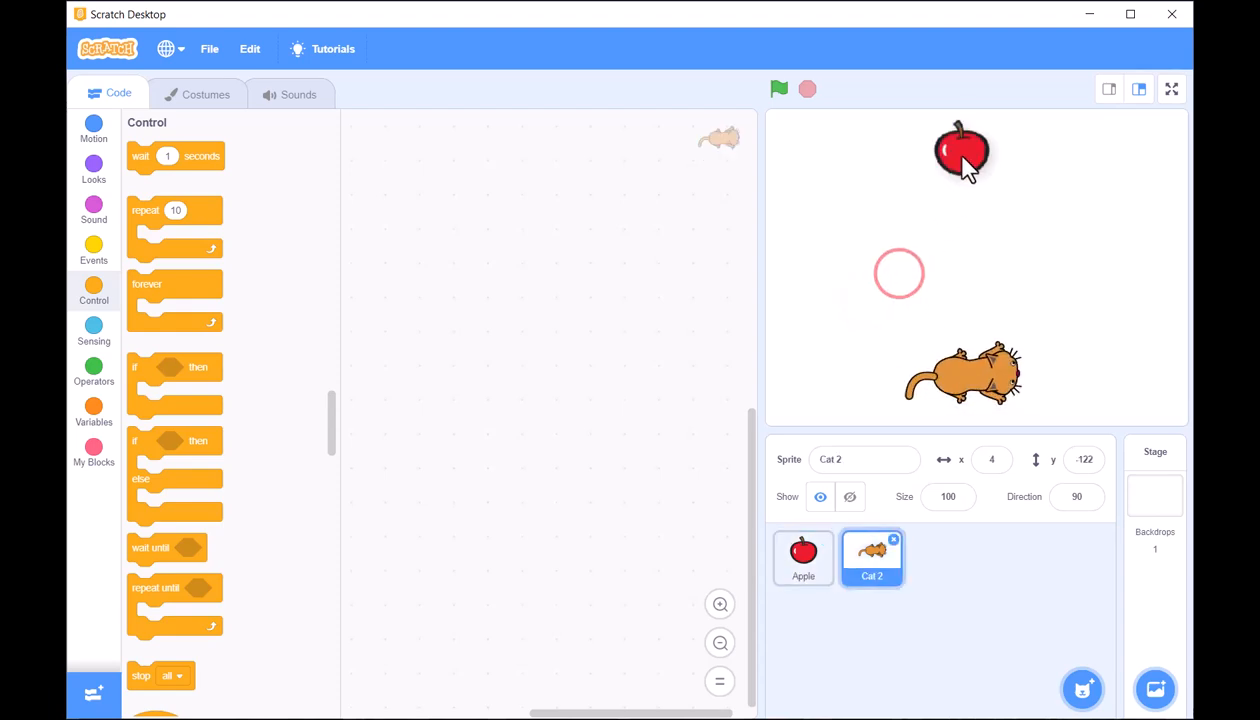
# Step: Set the stage backdrop to Blue Sky, then return to the Cat 2 sprite
pyautogui.click(1154, 452)
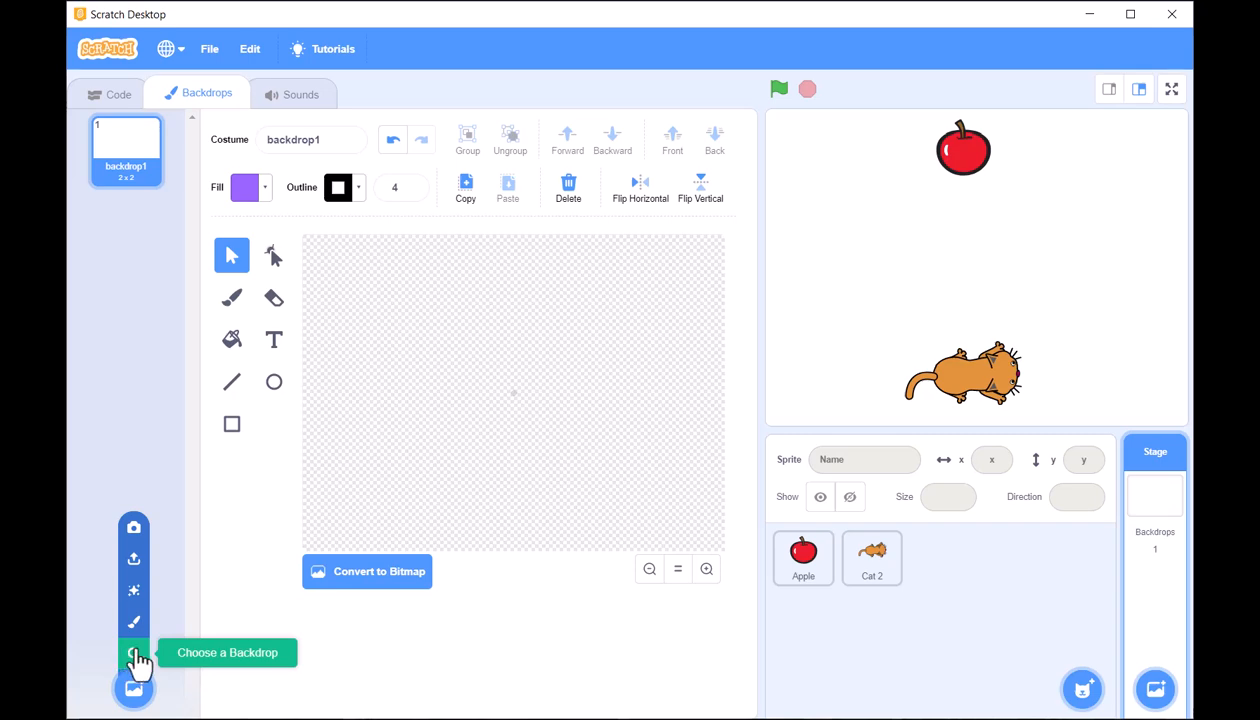
pyautogui.click(134, 652)
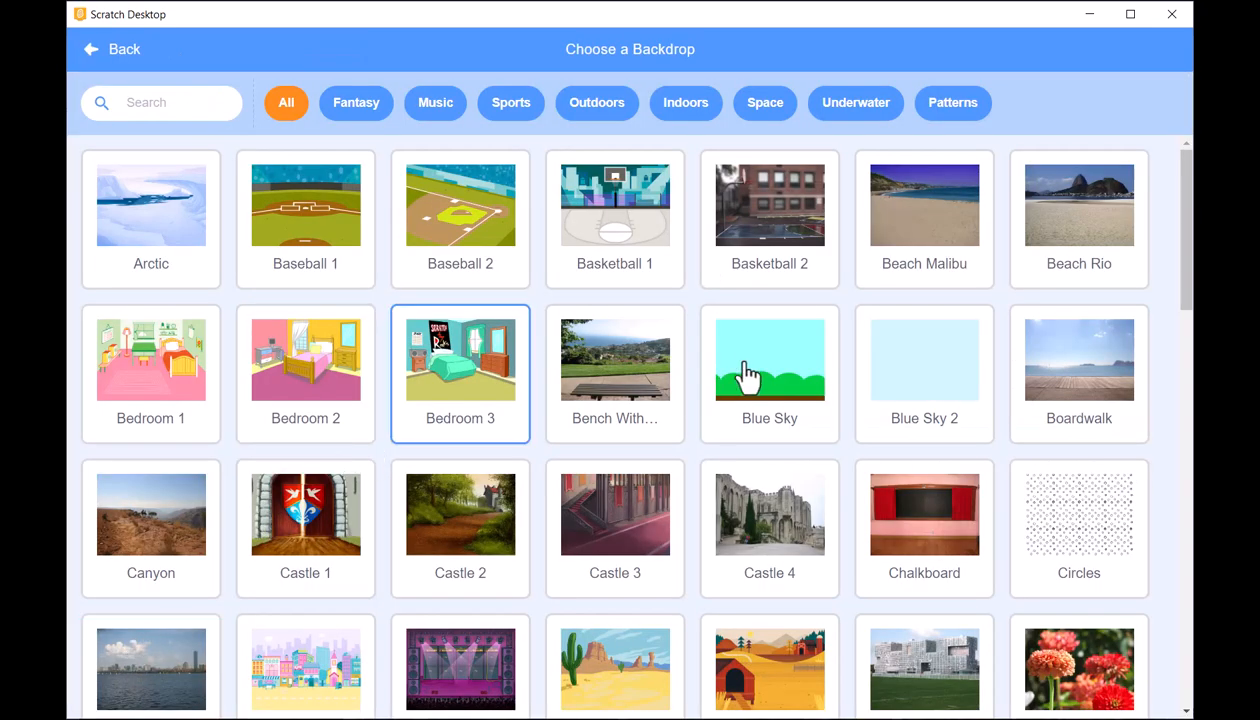
pyautogui.click(770, 360)
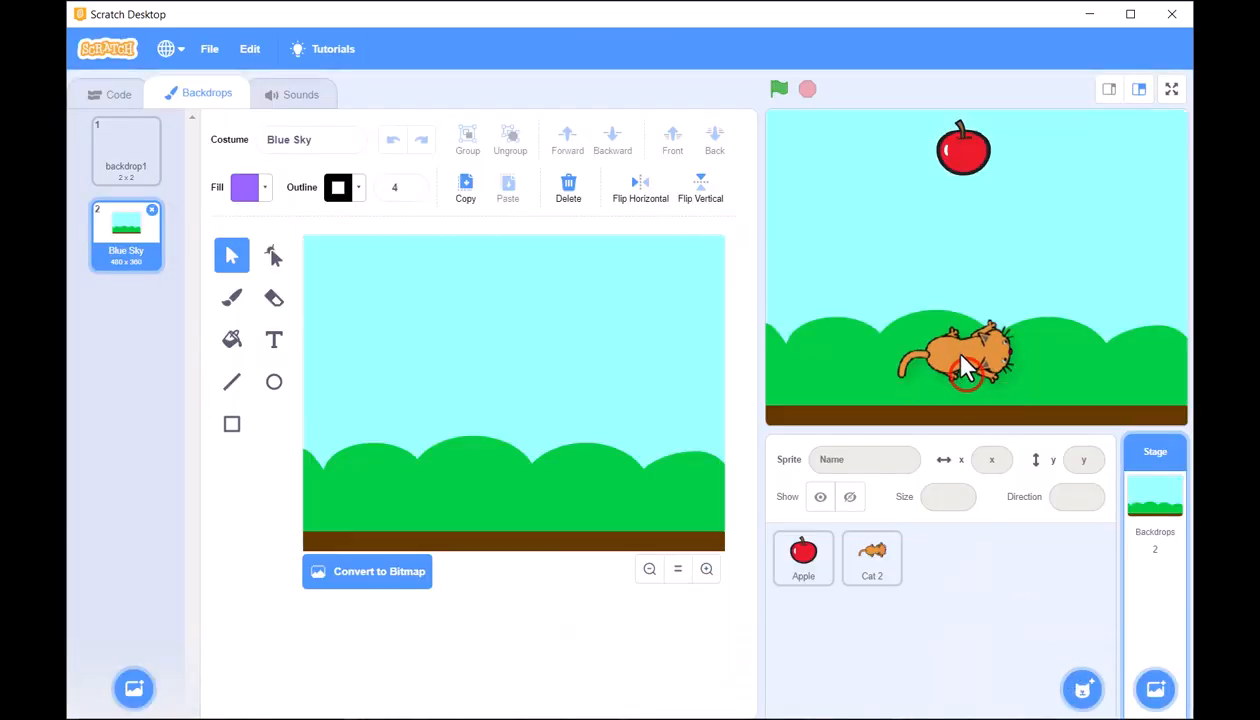
pyautogui.click(872, 558)
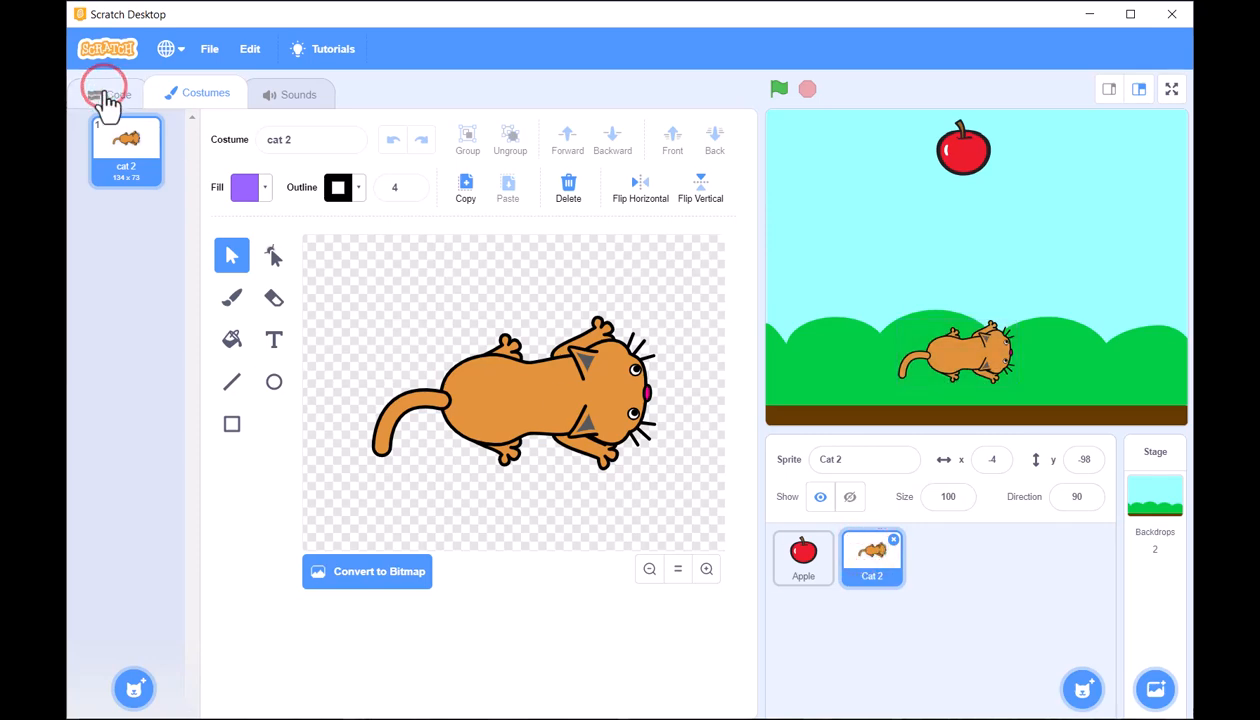
# Step: Give Cat 2 a right-arrow key trigger that moves it 10 steps
pyautogui.click(118, 92)
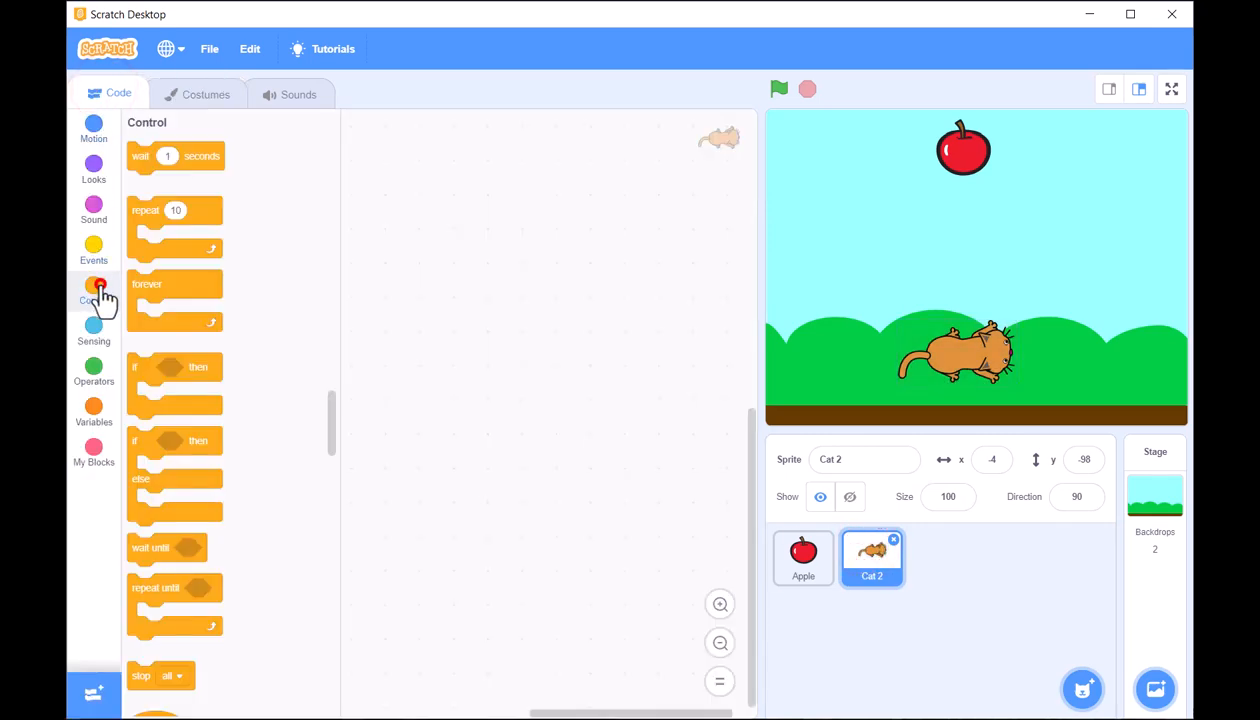
pyautogui.click(92, 248)
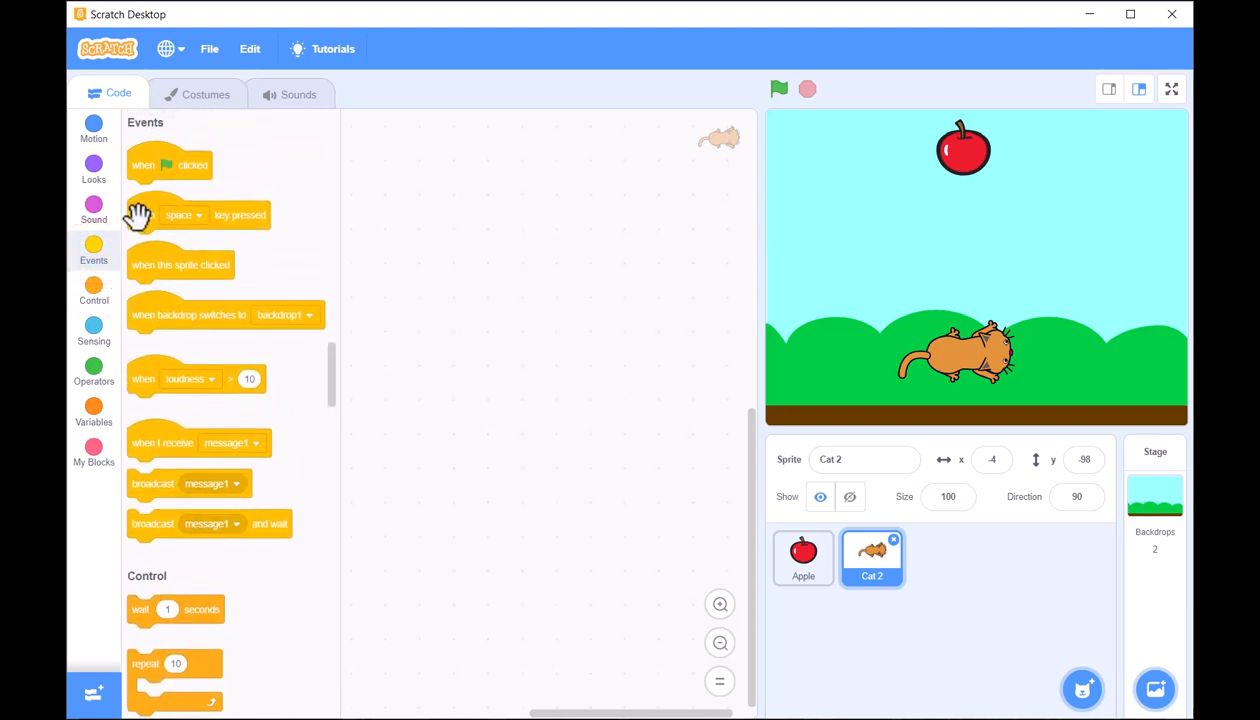
pyautogui.moveTo(196, 216); pyautogui.dragTo(504, 246)
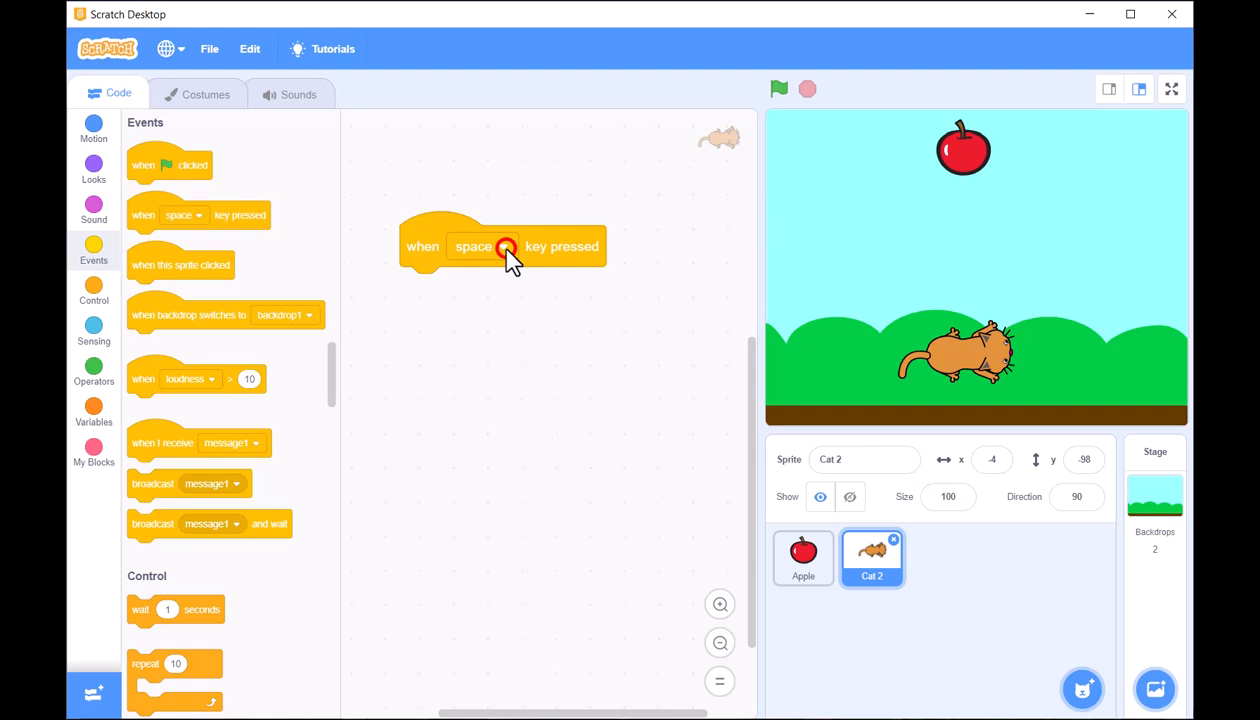
pyautogui.click(484, 246)
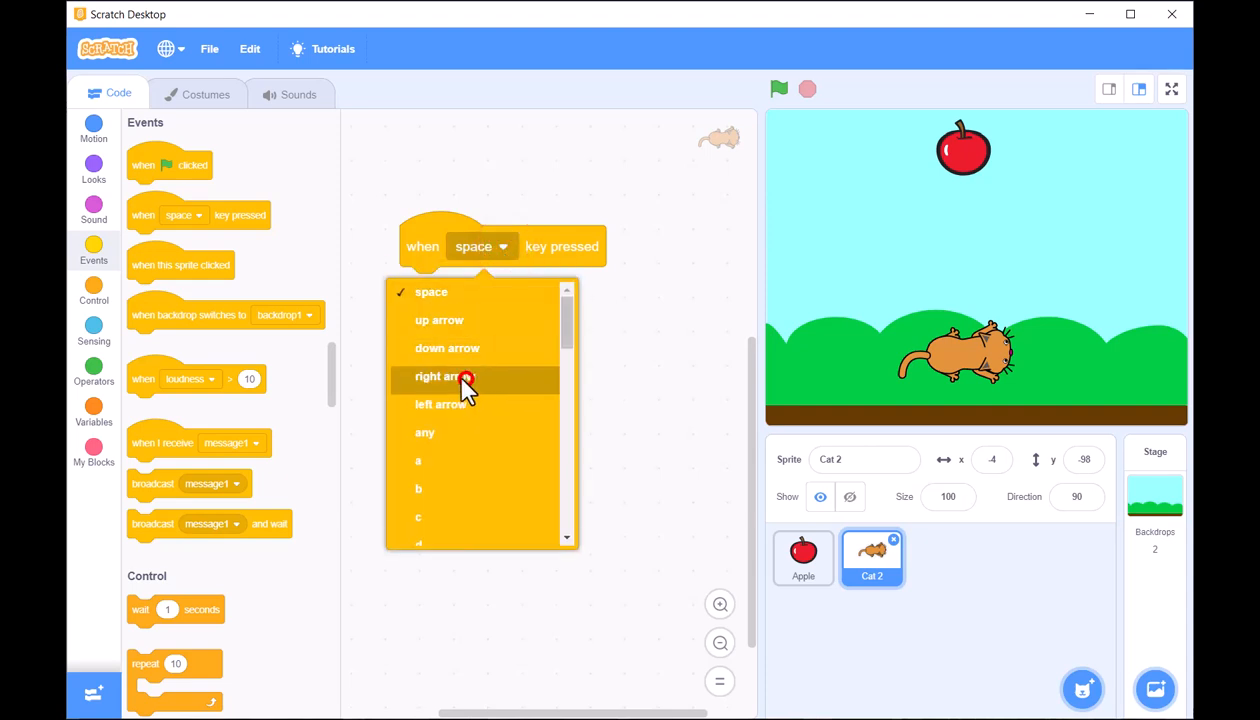
pyautogui.click(444, 376)
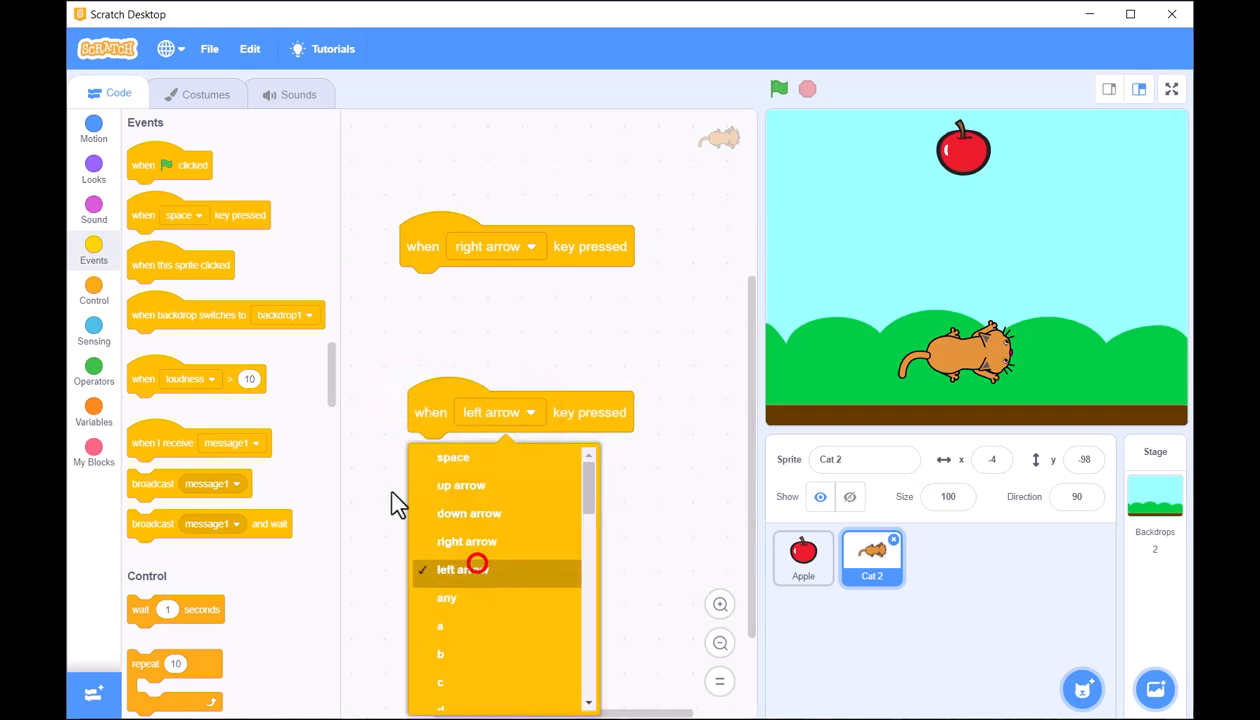
# Step: Add a left-arrow key trigger that moves Cat 2 -10 steps
pyautogui.click(92, 128)
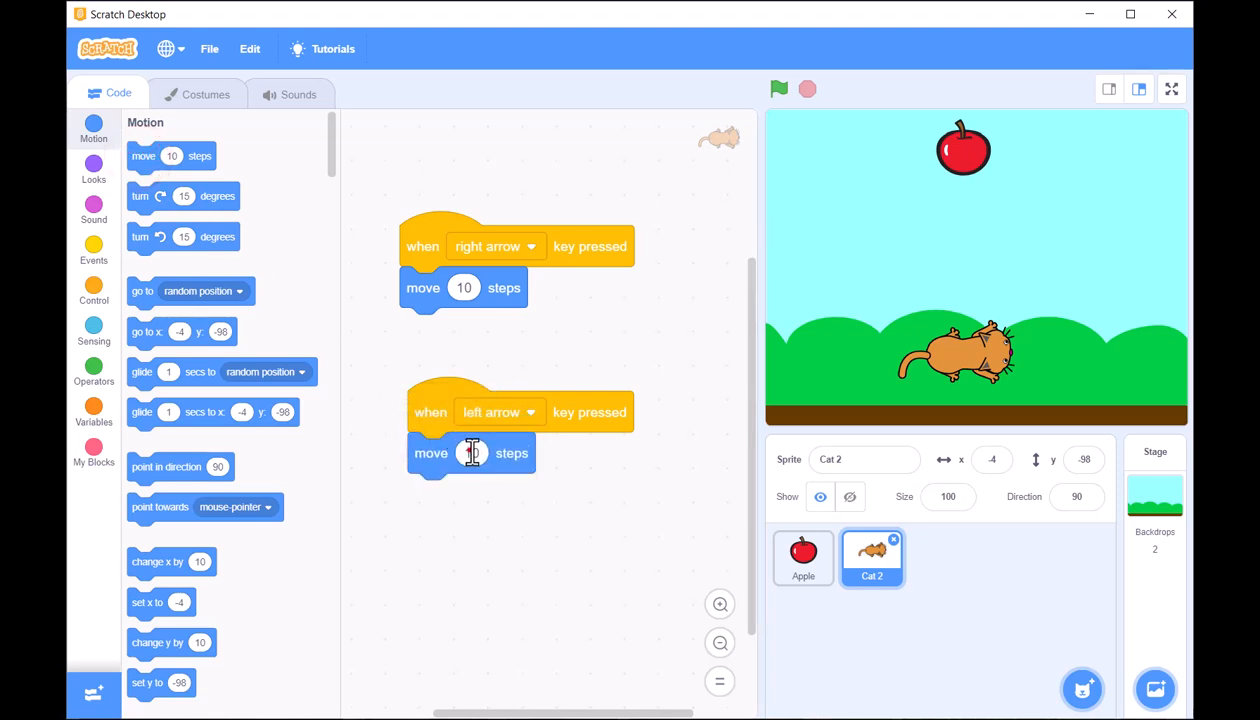
pyautogui.write('-10')
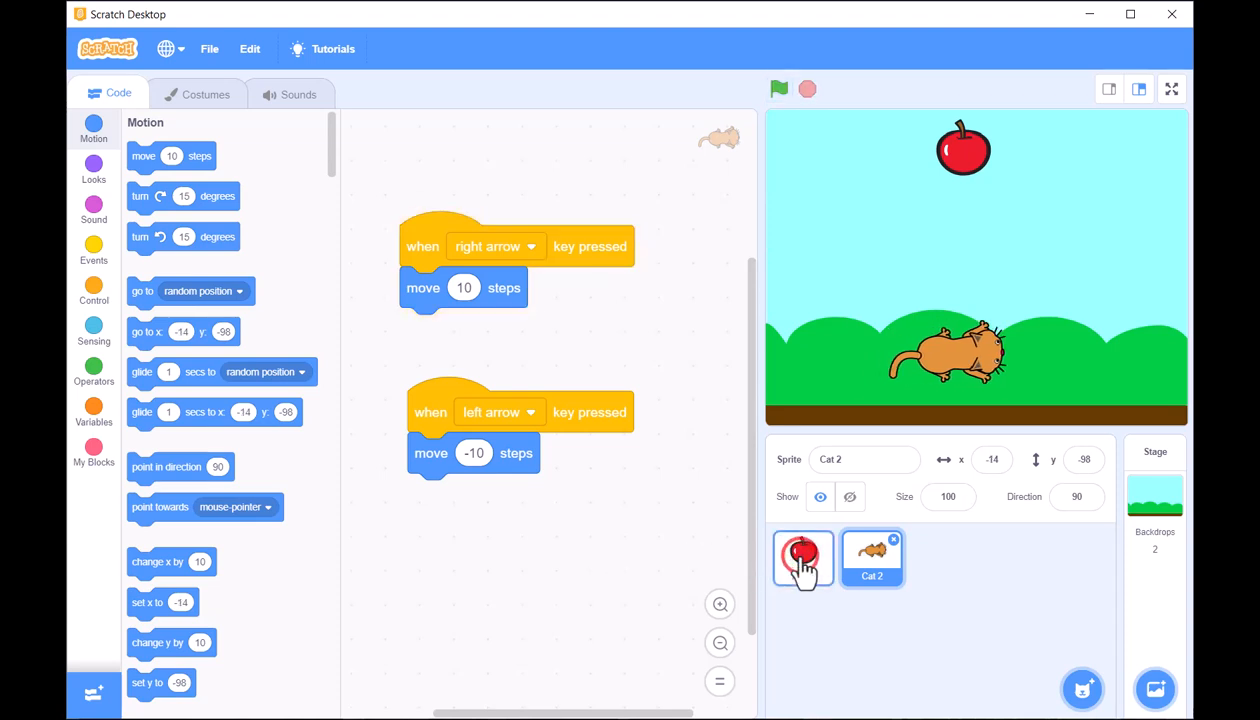
# Step: Start an Apple green-flag script that places it at x -15, y 137
pyautogui.click(804, 558)
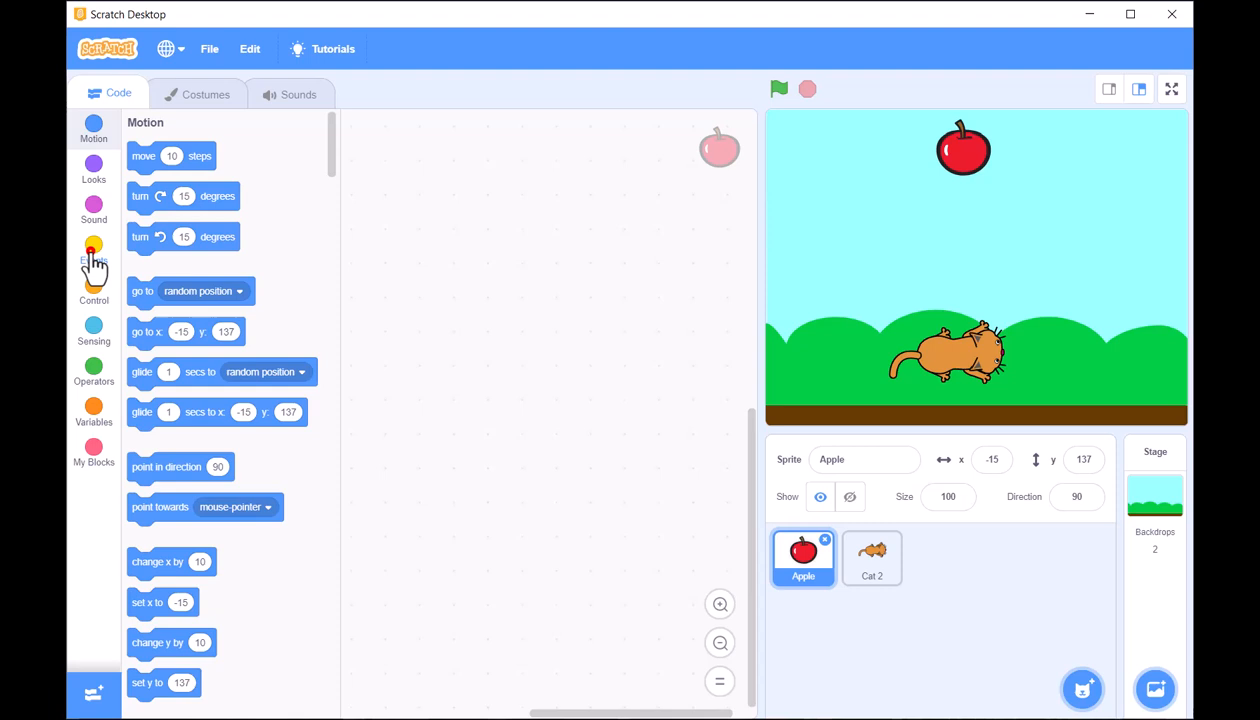
pyautogui.click(92, 250)
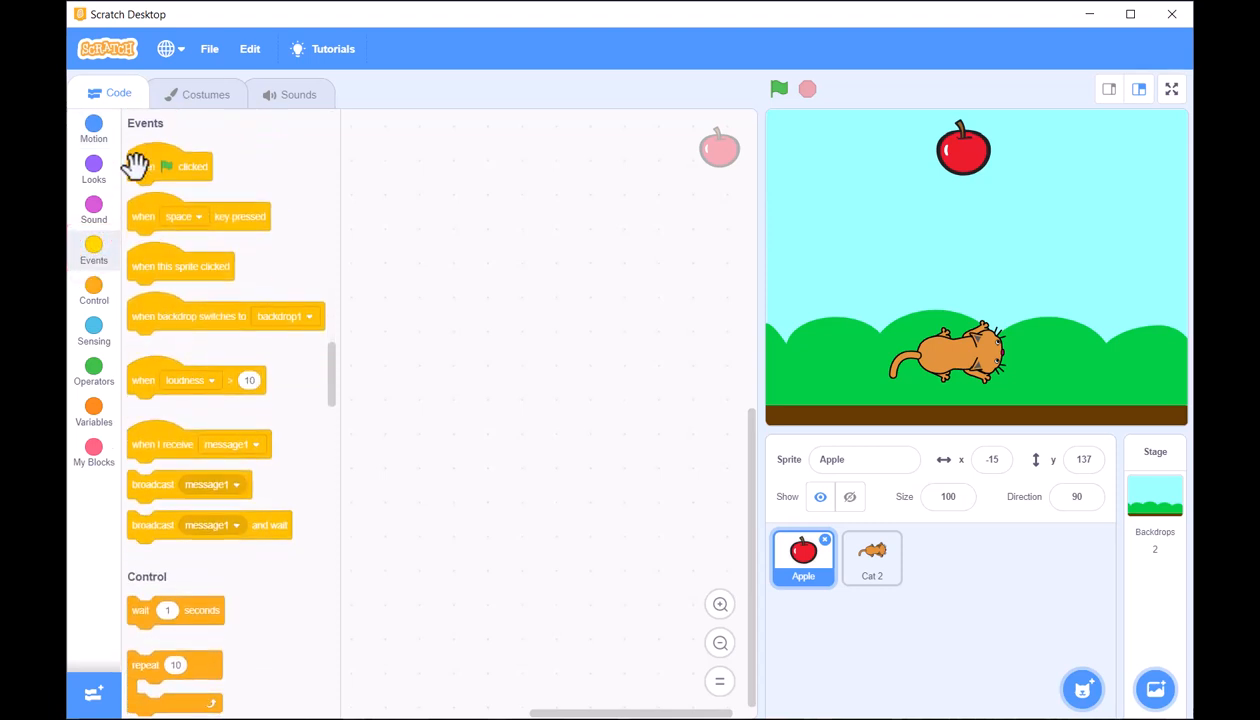
pyautogui.moveTo(168, 166); pyautogui.dragTo(480, 188)
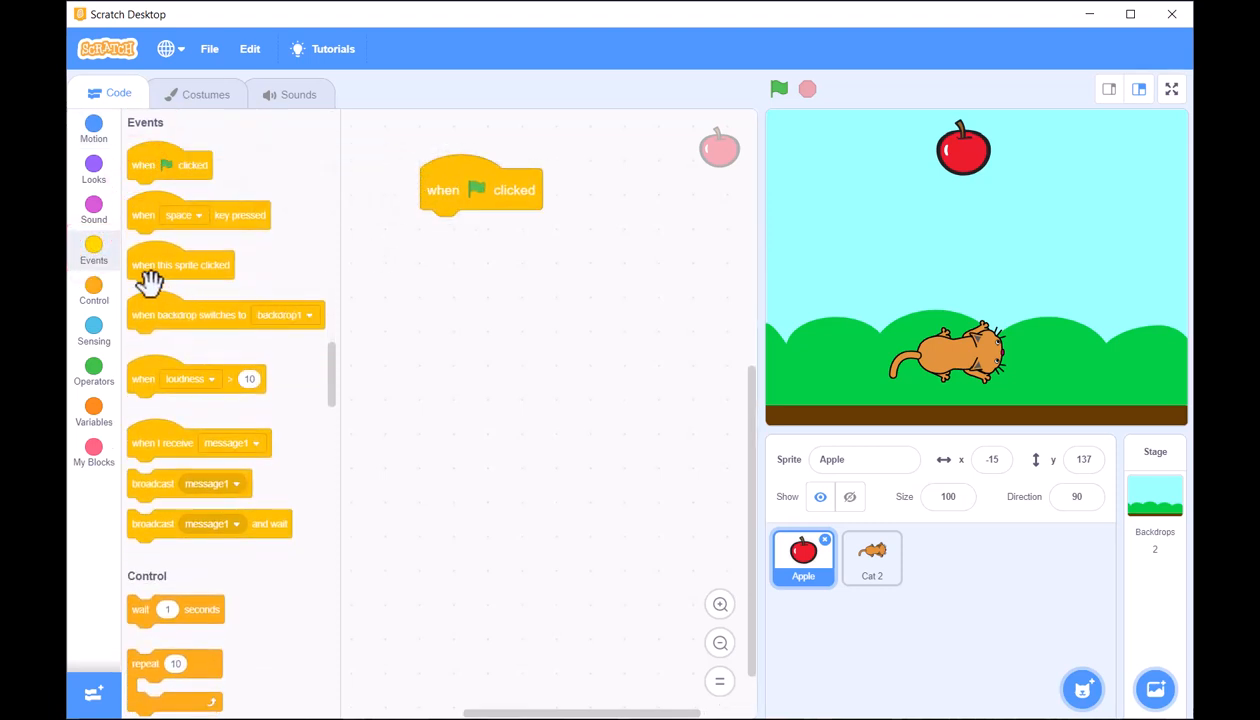
pyautogui.click(92, 128)
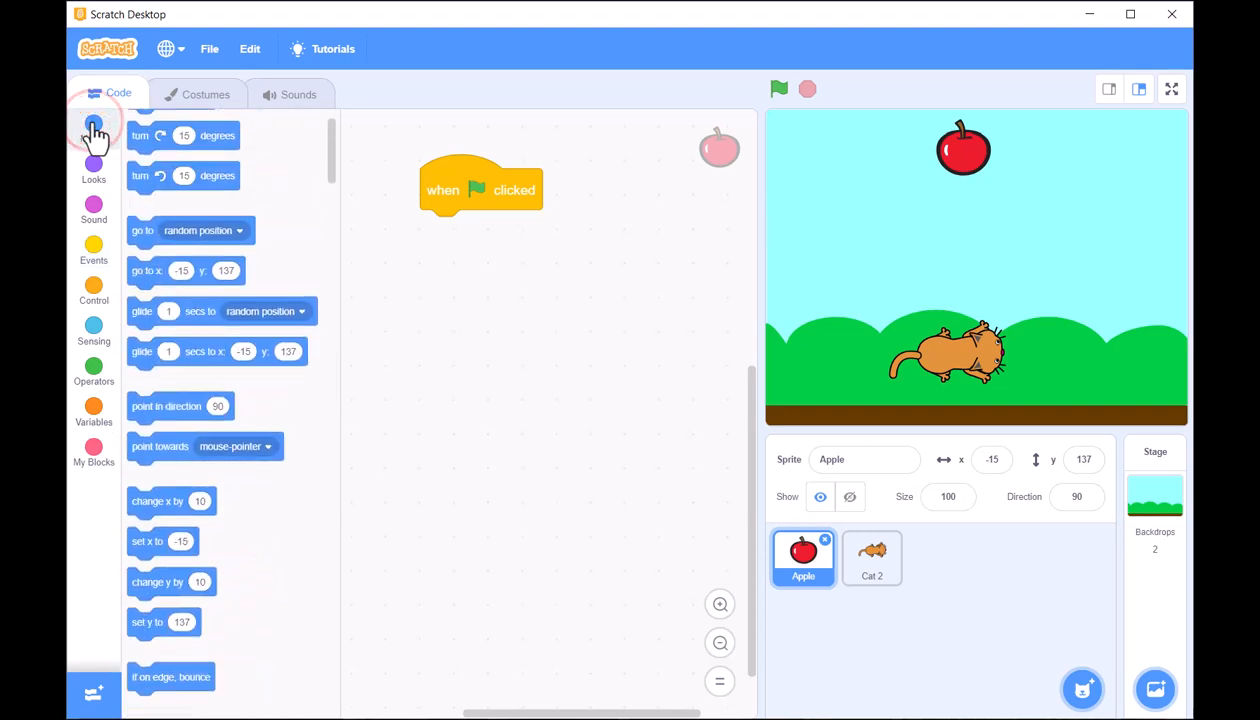
pyautogui.click(92, 128)
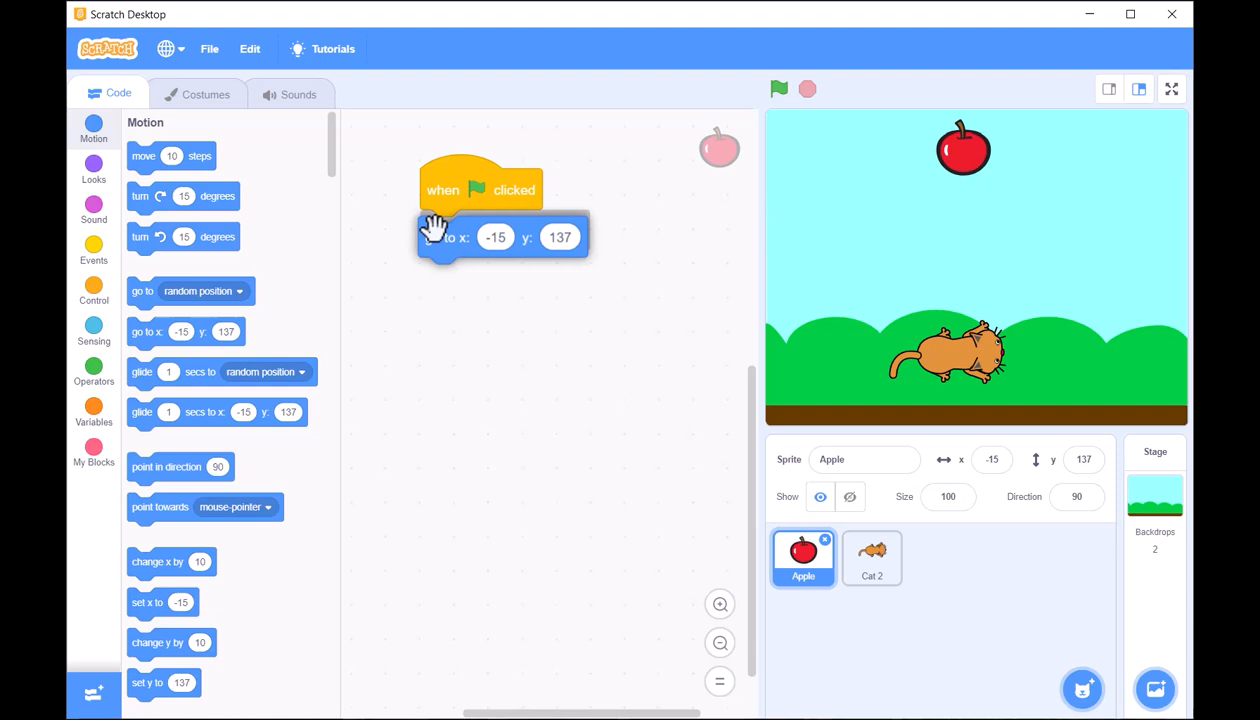
pyautogui.click(496, 236)
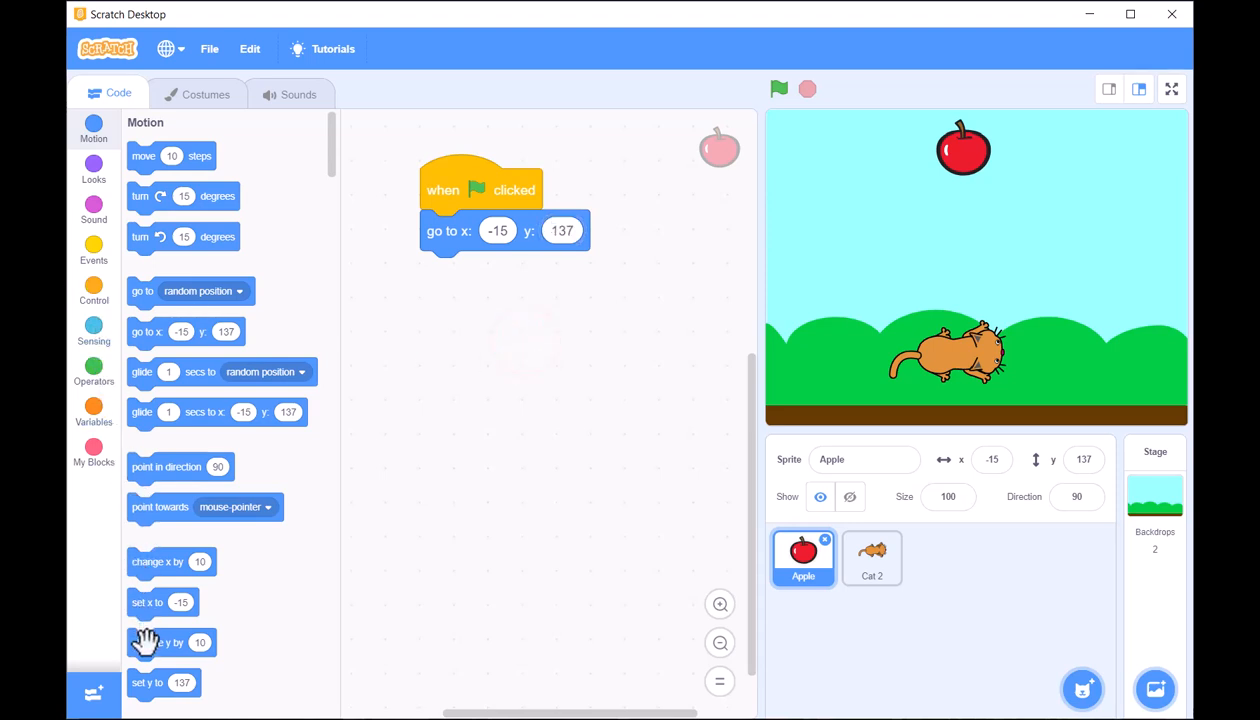
# Step: Add a forever loop lowering the apple's y by 1, with an empty if-then inside
pyautogui.moveTo(170, 642); pyautogui.dragTo(488, 340)
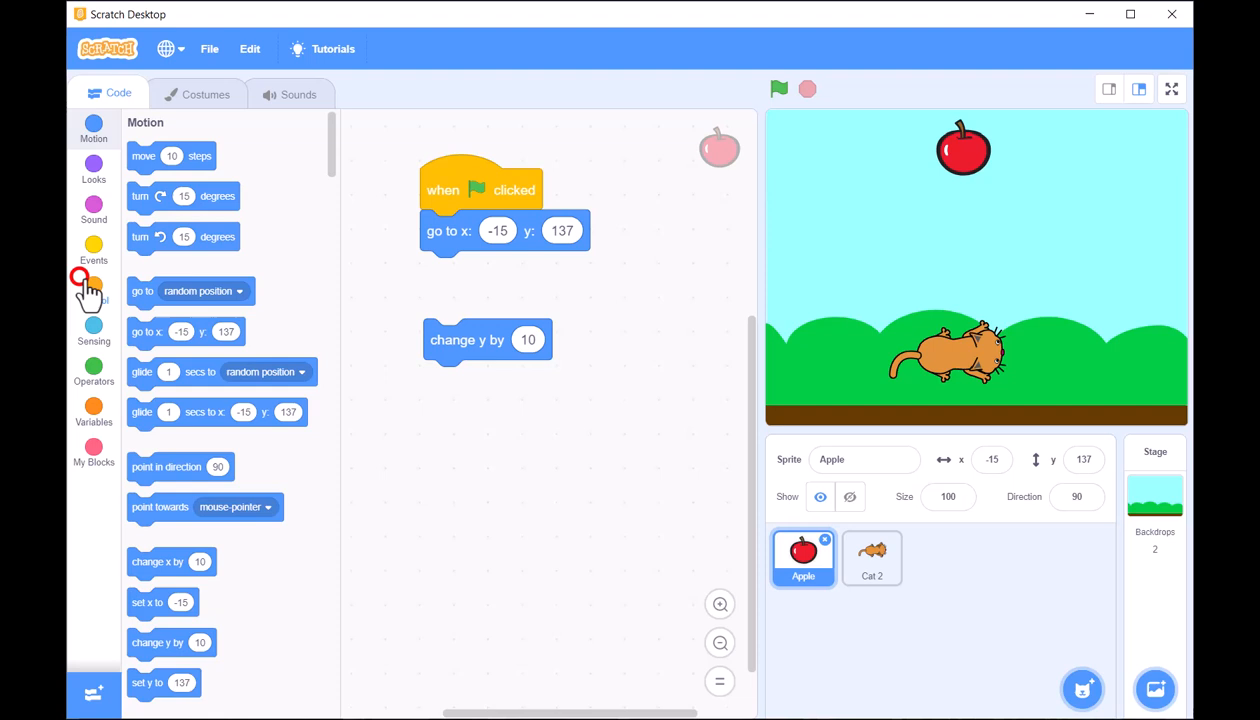
pyautogui.click(92, 290)
pyautogui.write('-1')
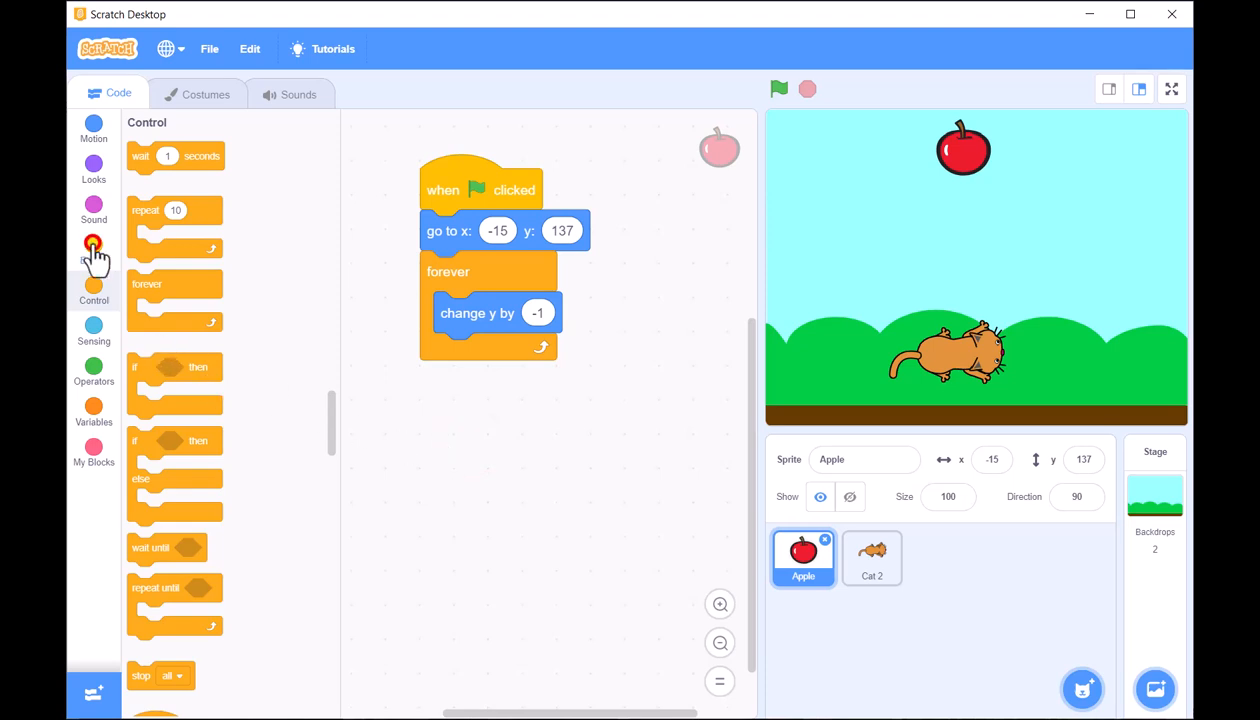
pyautogui.click(92, 244)
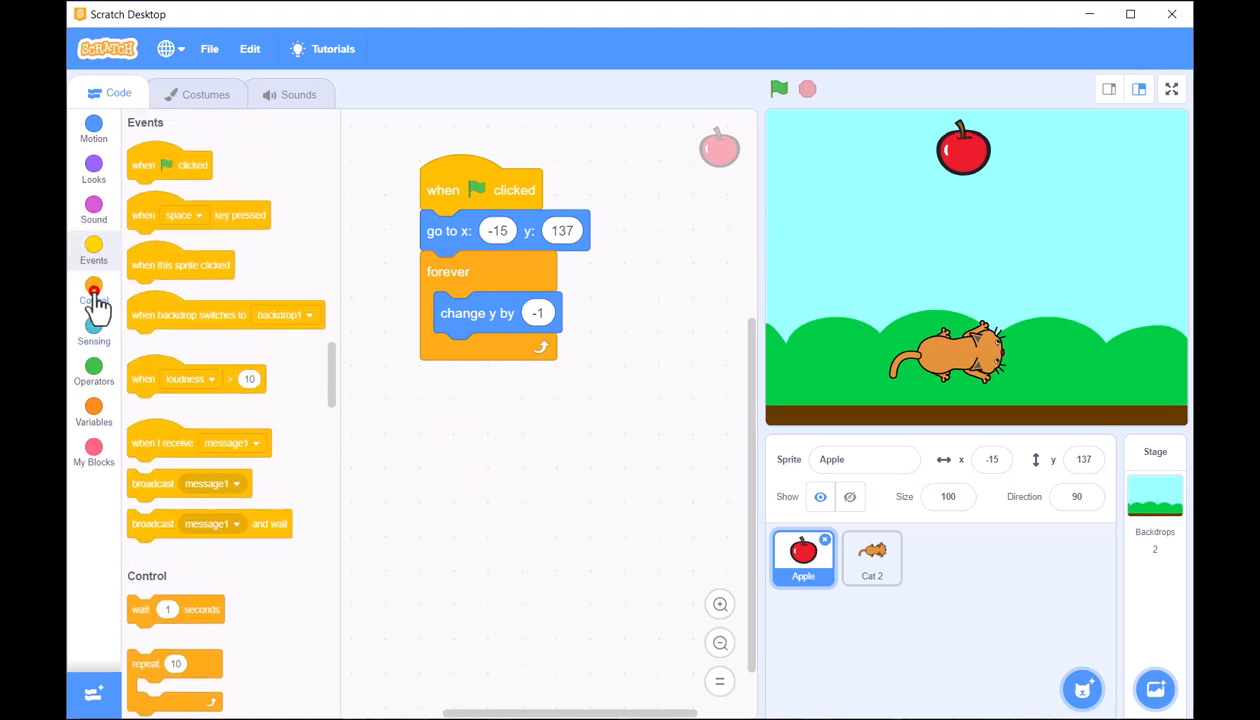
pyautogui.click(92, 290)
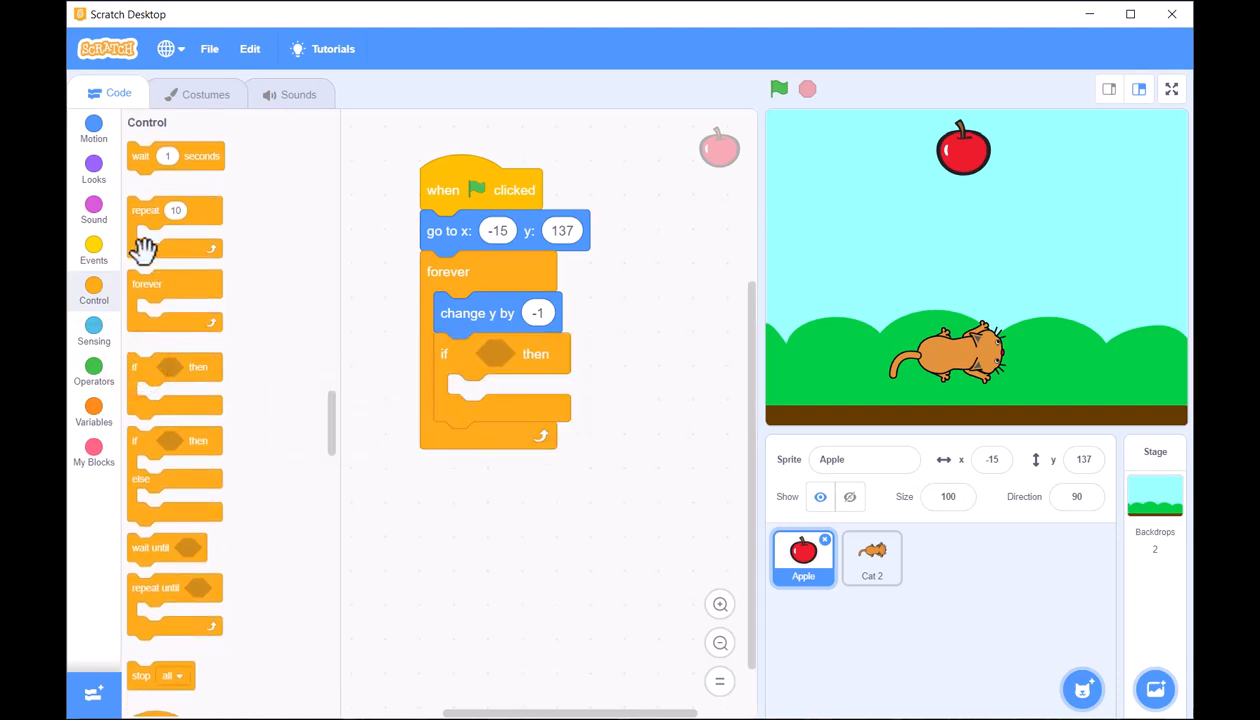
# Step: Make the if condition check whether the apple is touching Cat 2
pyautogui.click(92, 332)
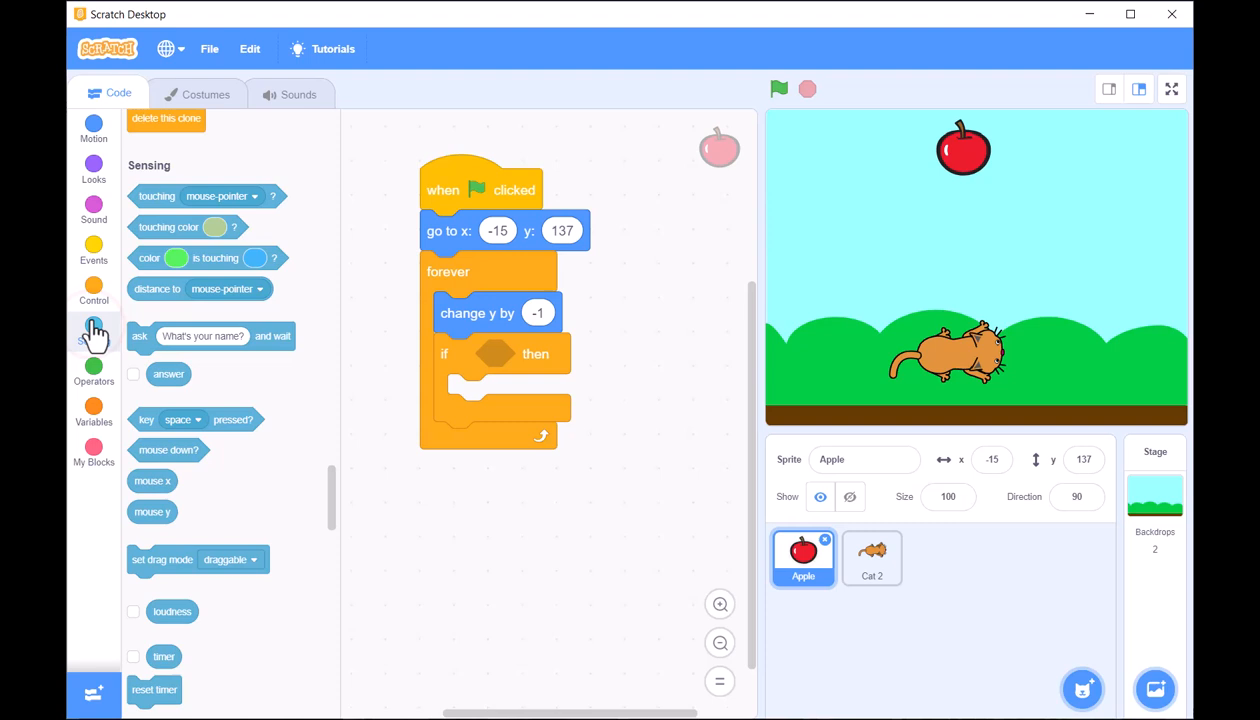
pyautogui.scroll(-3)
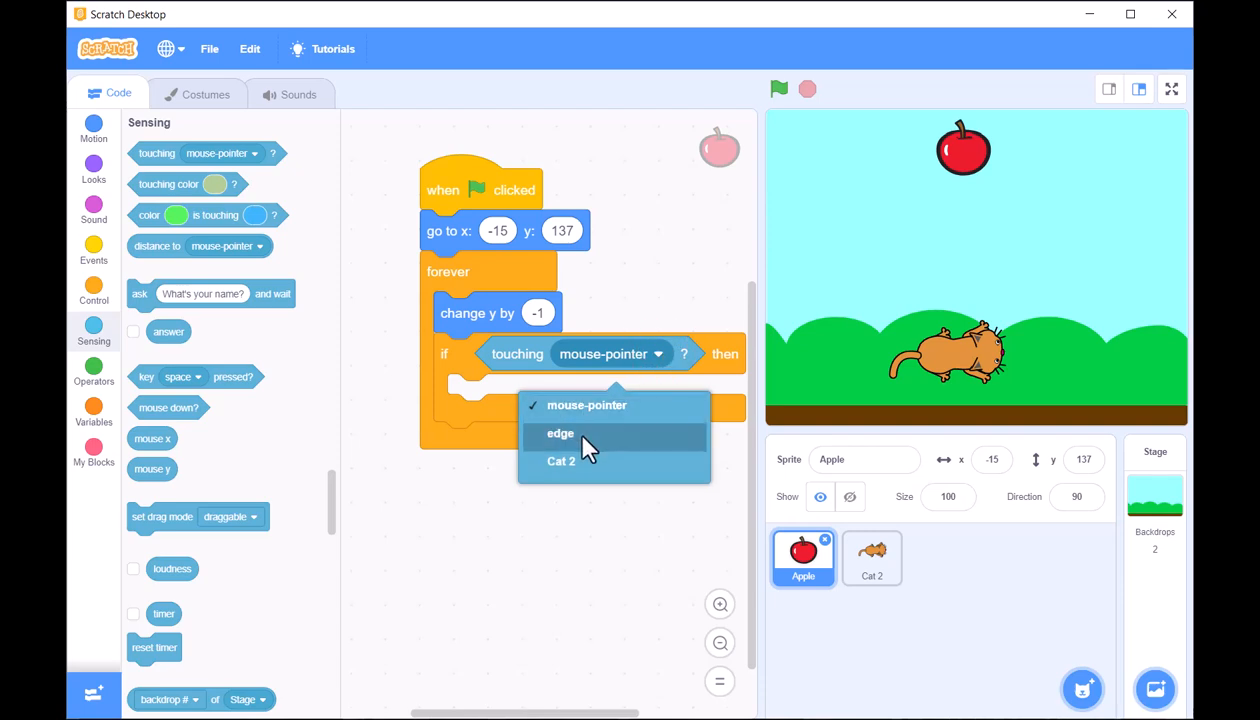
pyautogui.click(560, 460)
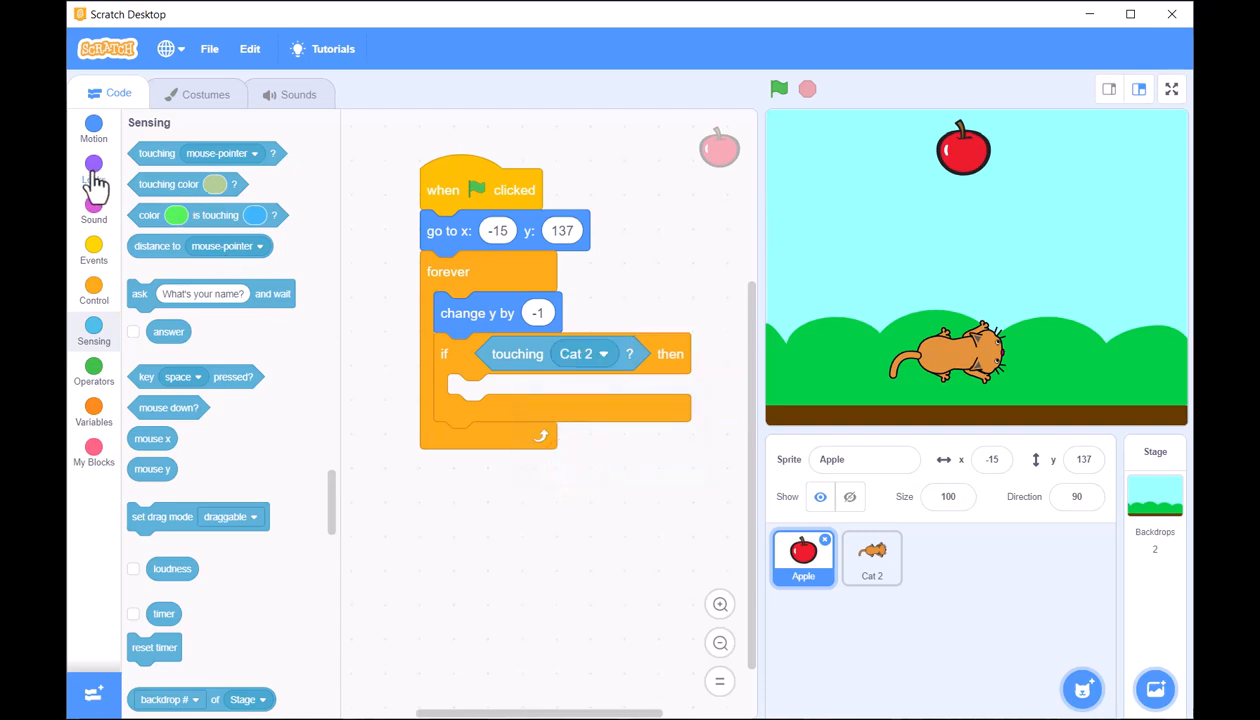
# Step: Inside the if, start the Chomp sound and stop all scripts
pyautogui.click(92, 204)
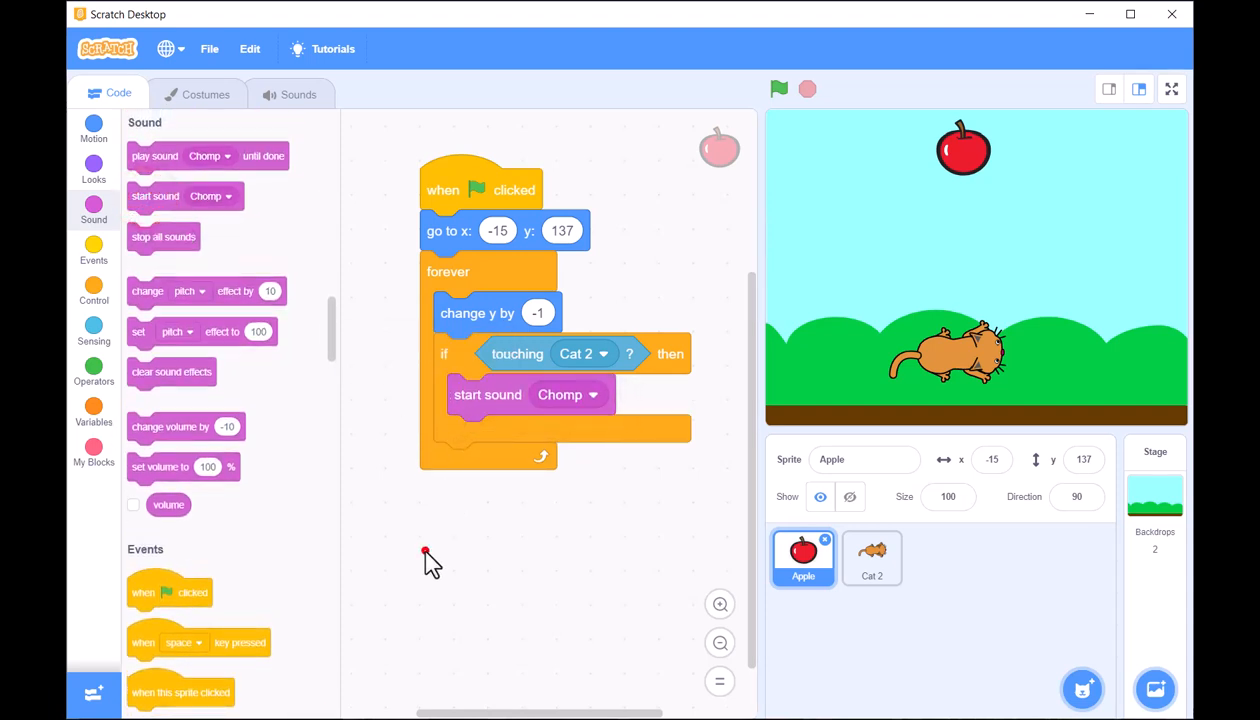
pyautogui.click(92, 290)
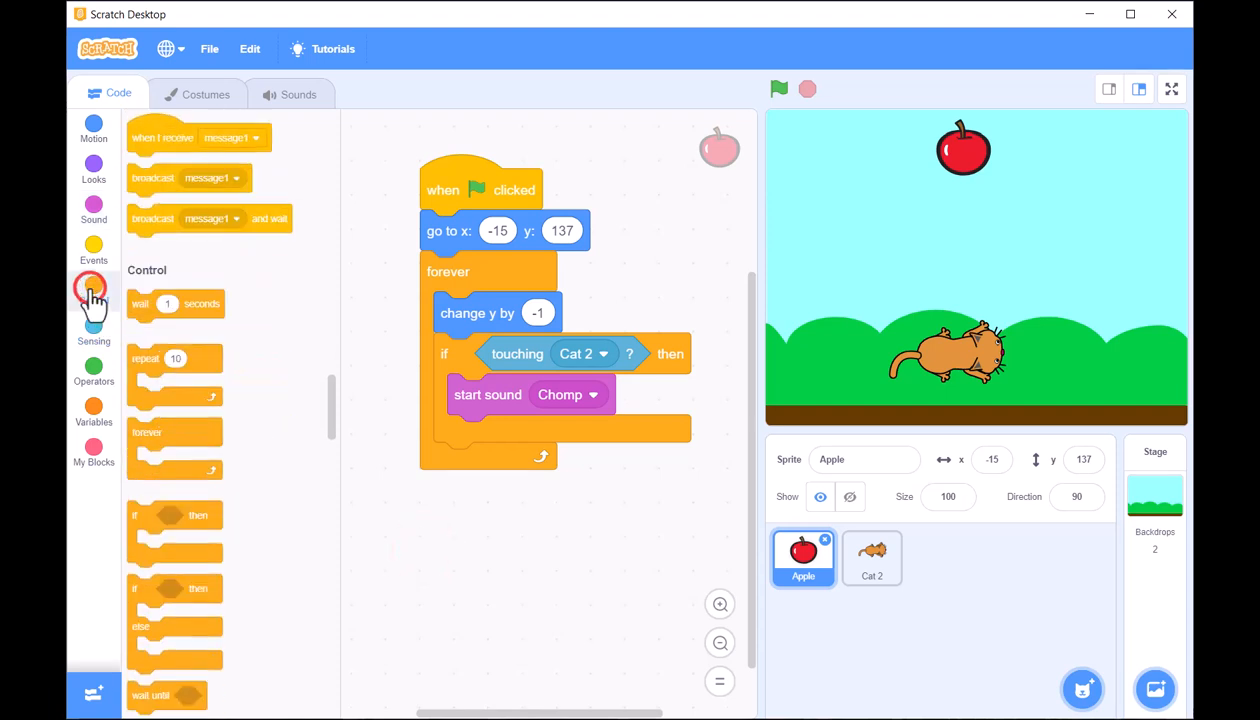
pyautogui.click(92, 290)
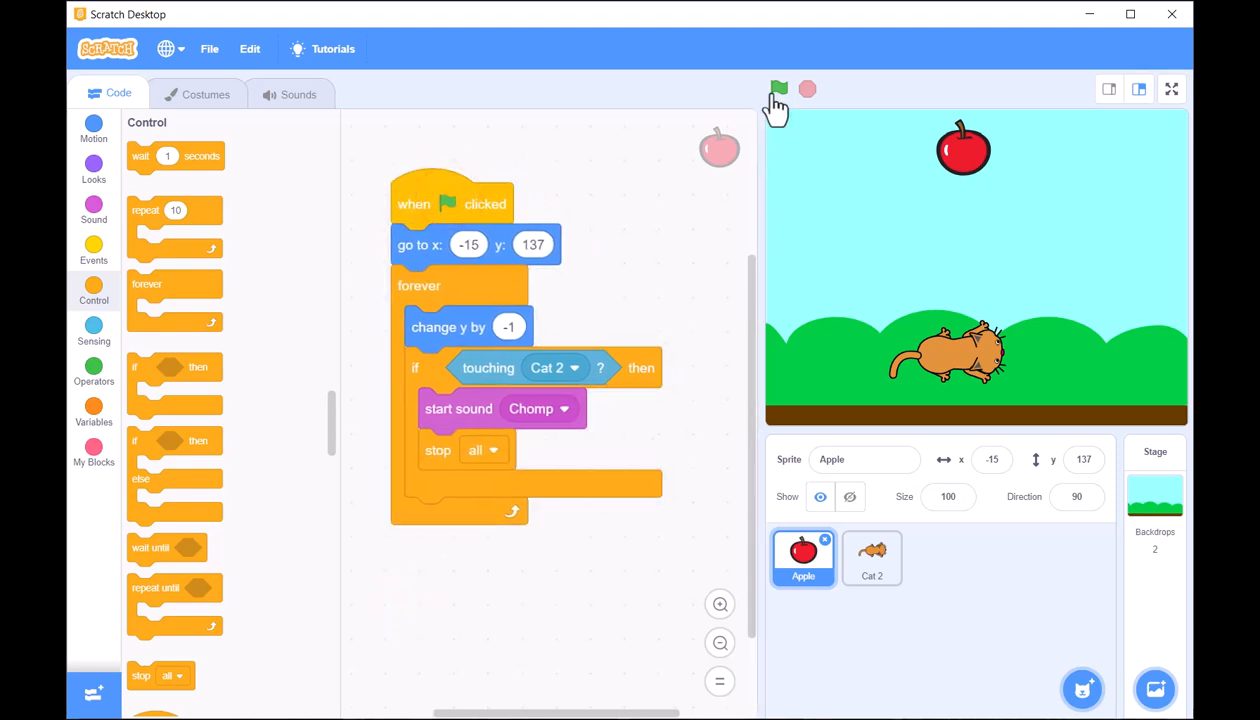
pyautogui.click(780, 88)
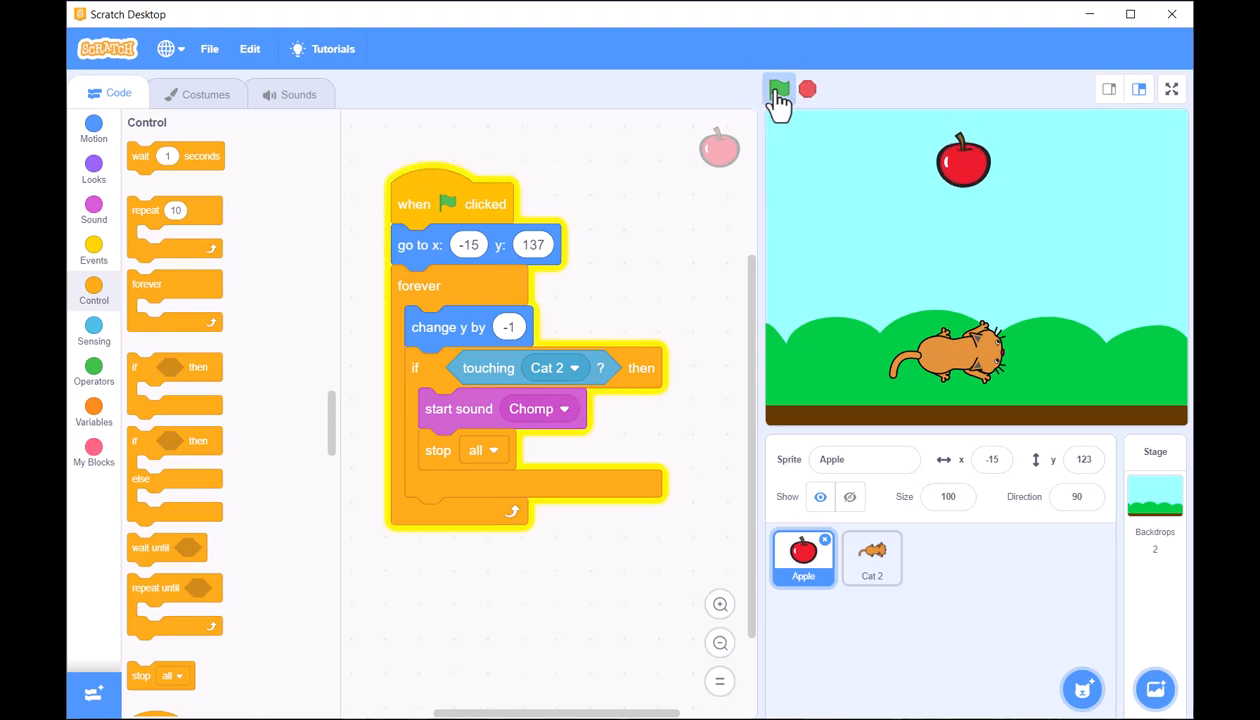
pyautogui.click(780, 90)
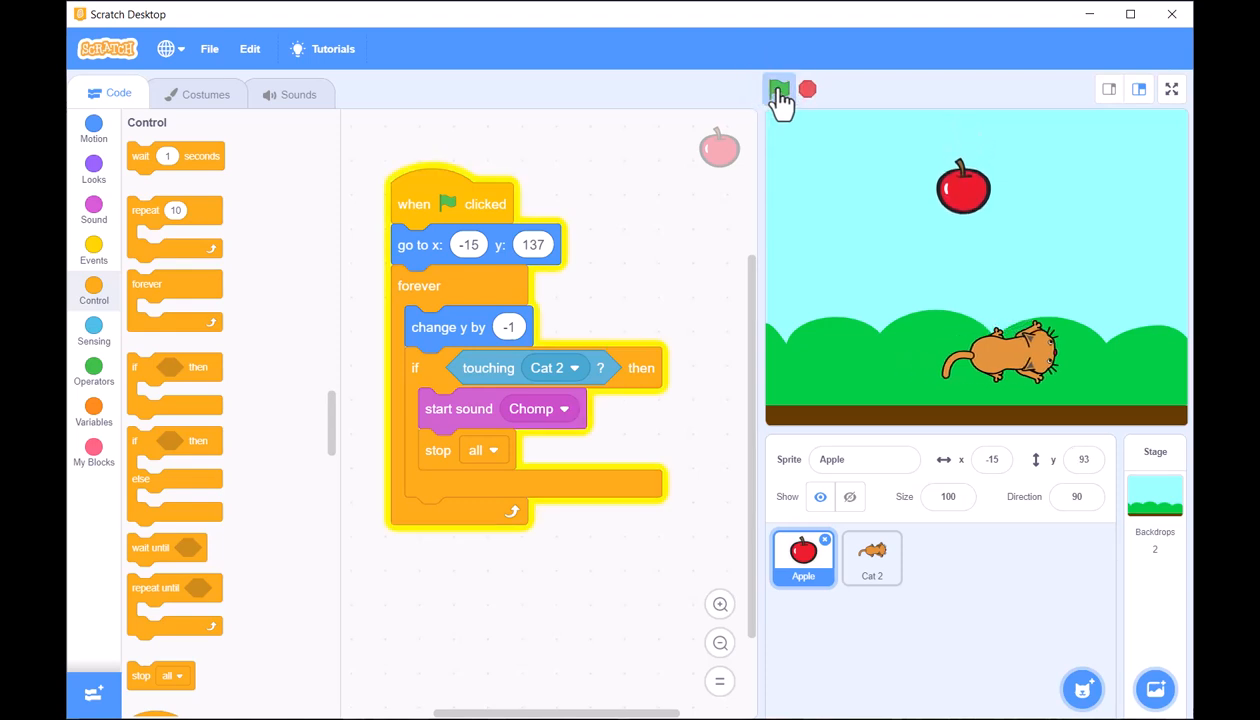
pyautogui.click(780, 90)
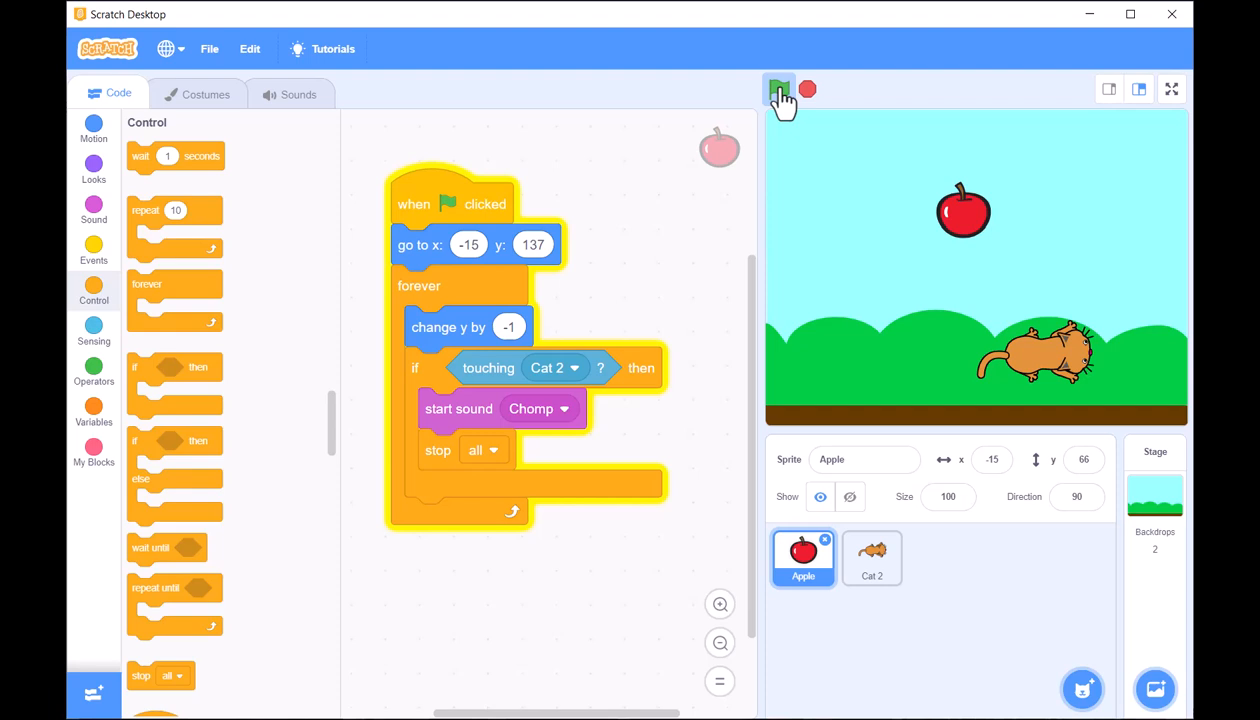
pyautogui.click(780, 90)
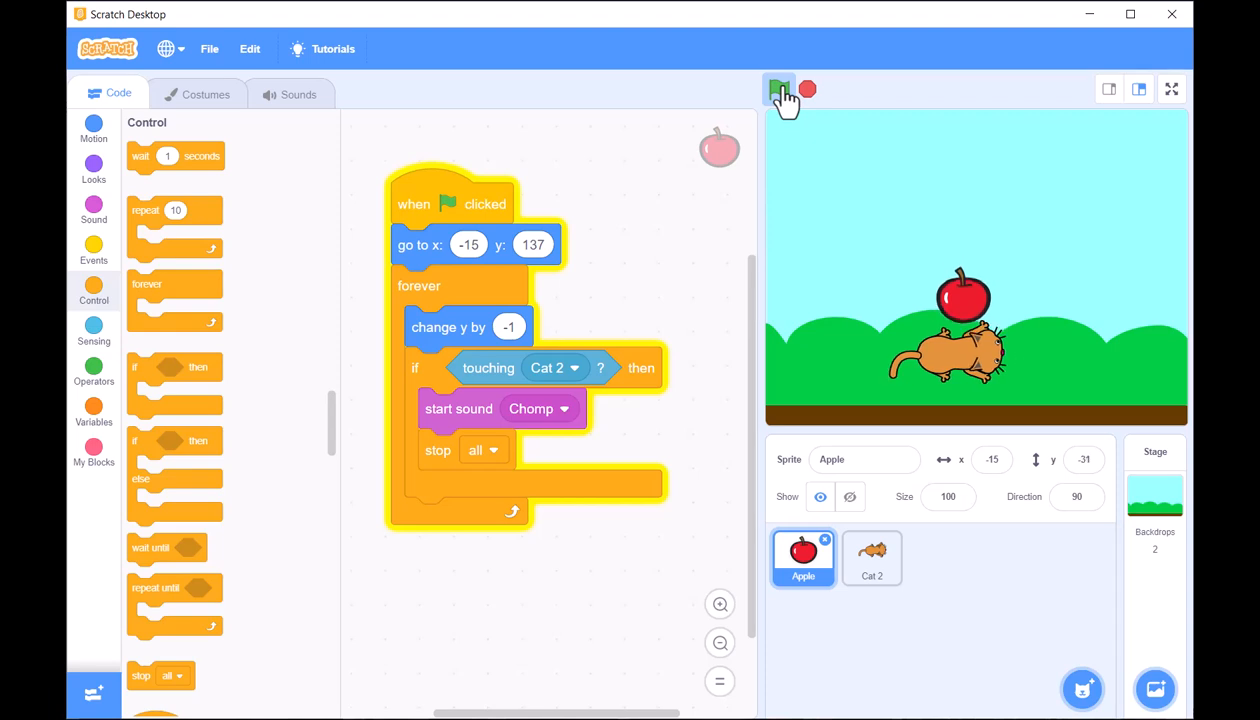
pyautogui.click(780, 88)
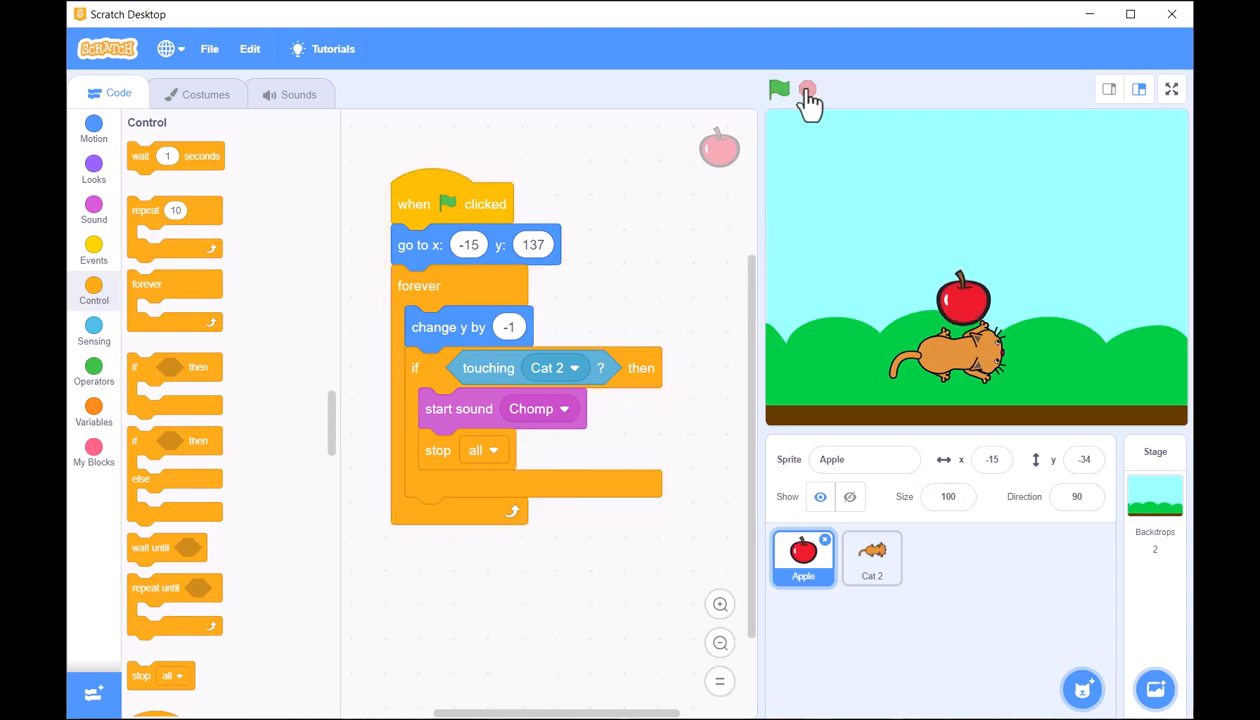
pyautogui.click(780, 90)
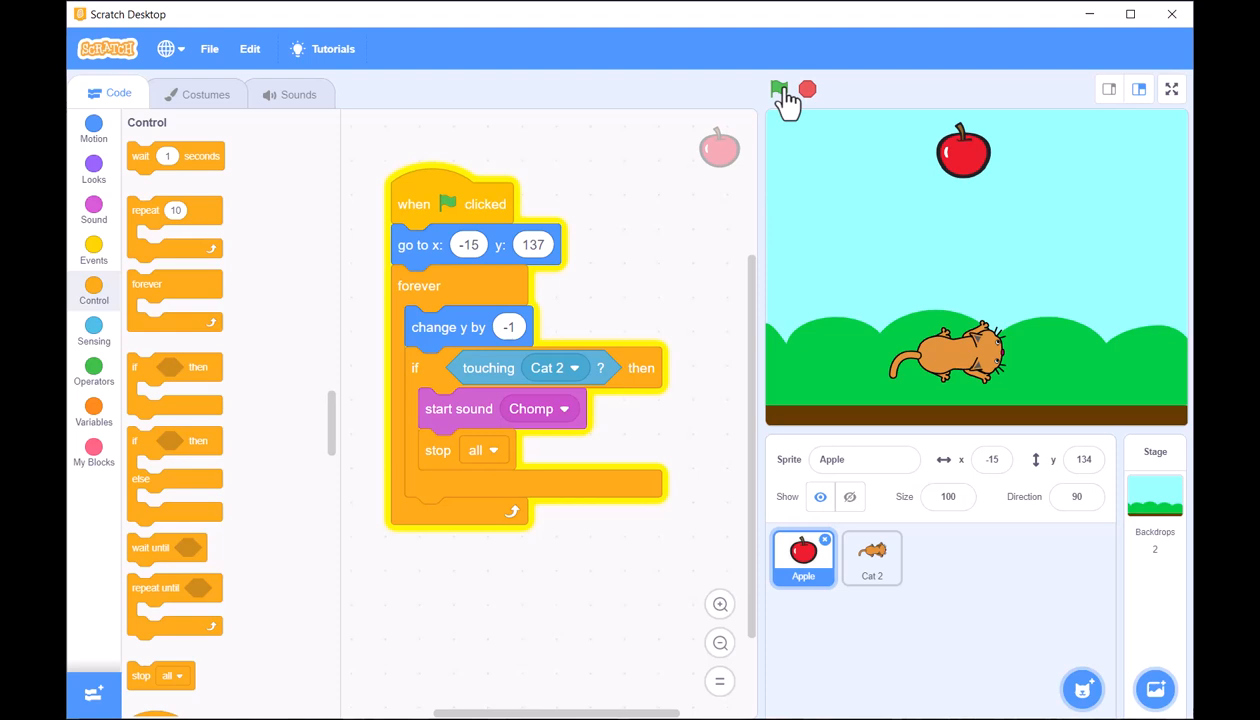
pyautogui.click(780, 88)
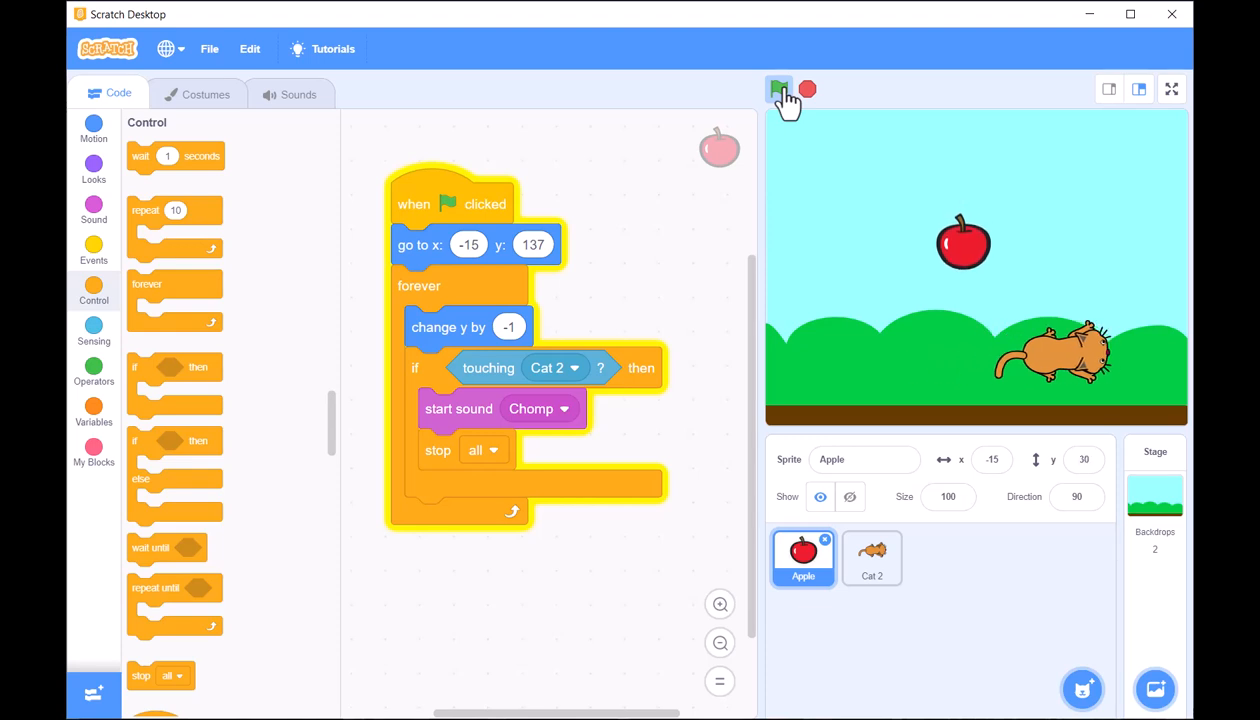
pyautogui.click(780, 88)
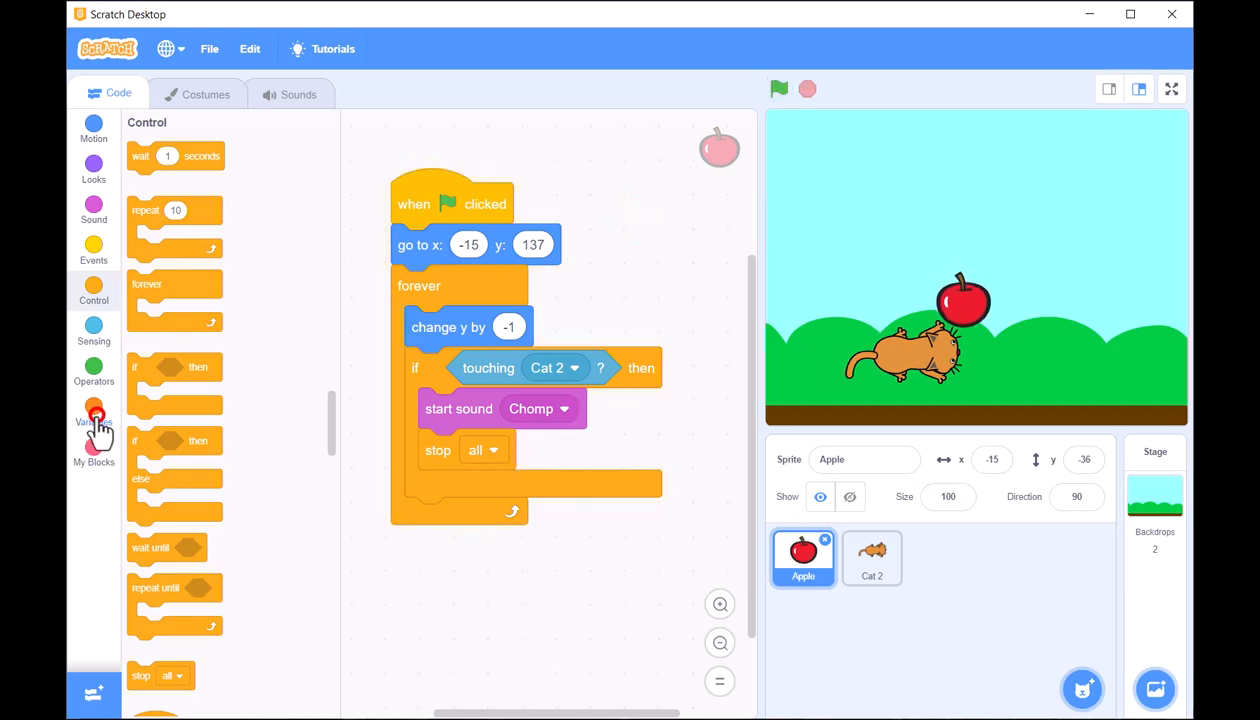
# Step: Add the my variable reset and increment blocks and show the variable on stage
pyautogui.click(92, 420)
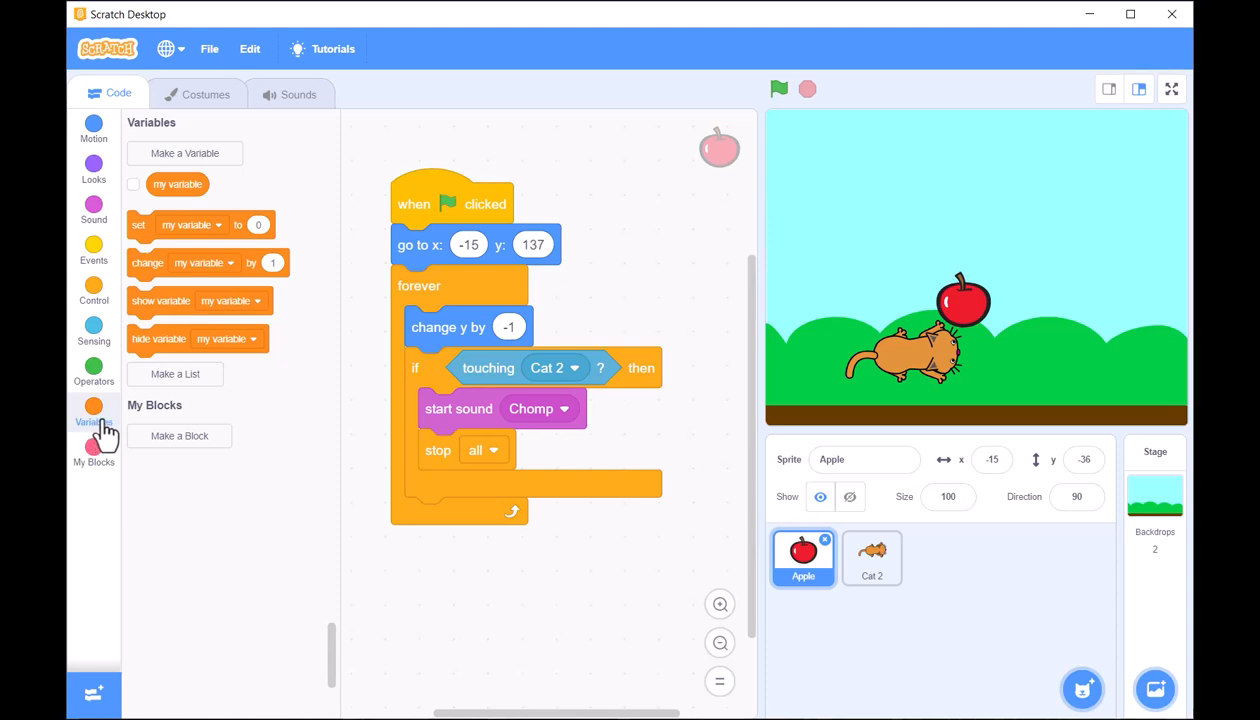
pyautogui.moveTo(136, 236)
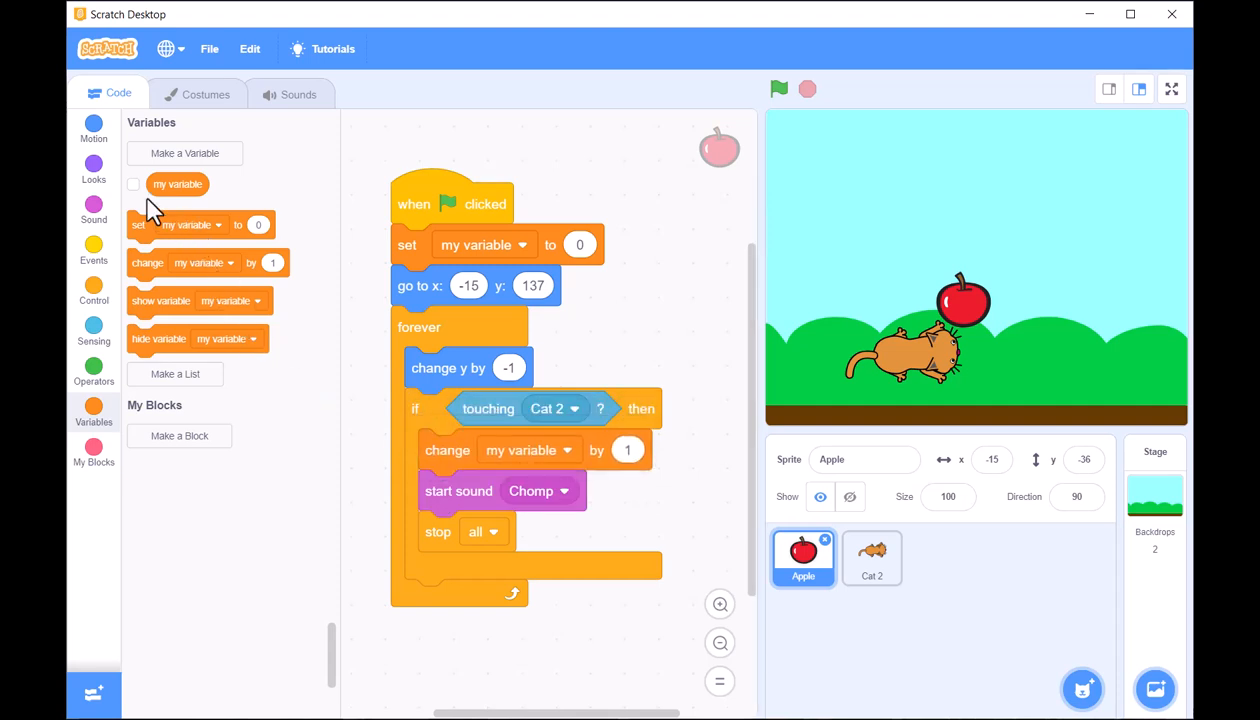
pyautogui.click(132, 184)
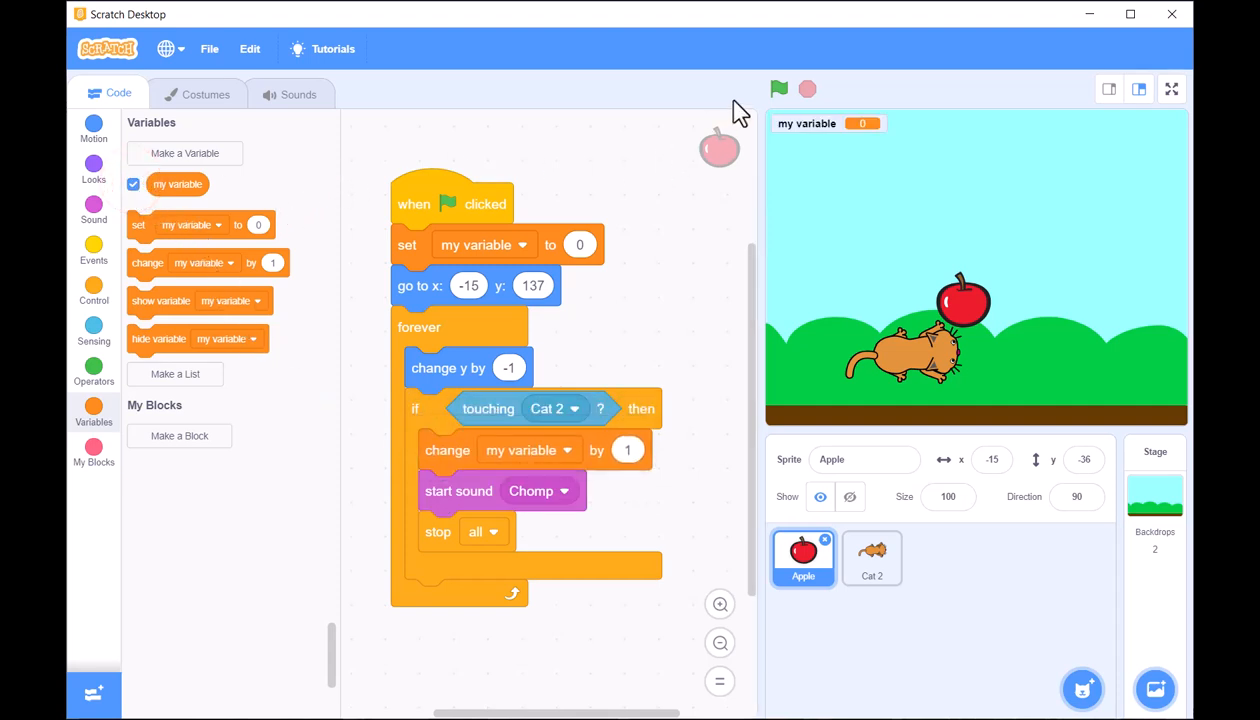
# Step: Restart the game from the green flag until the apple lands on Cat 2 and my variable reads 1
pyautogui.click(780, 88)
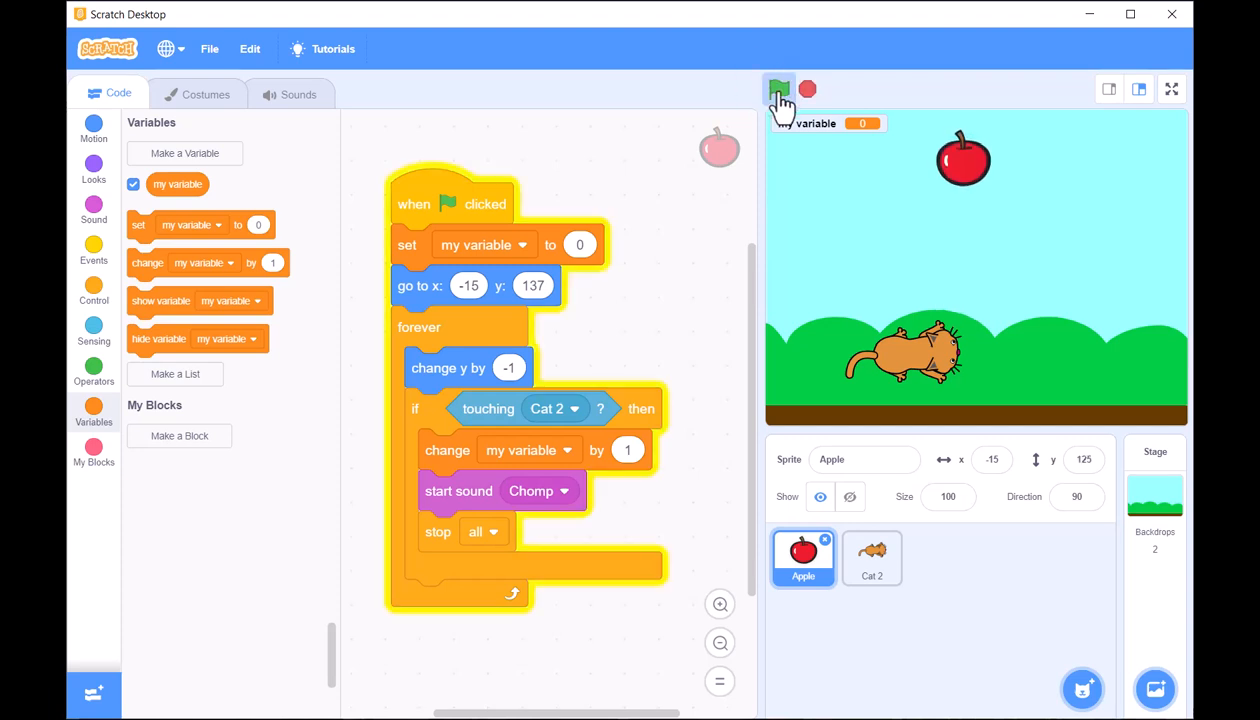
pyautogui.click(780, 88)
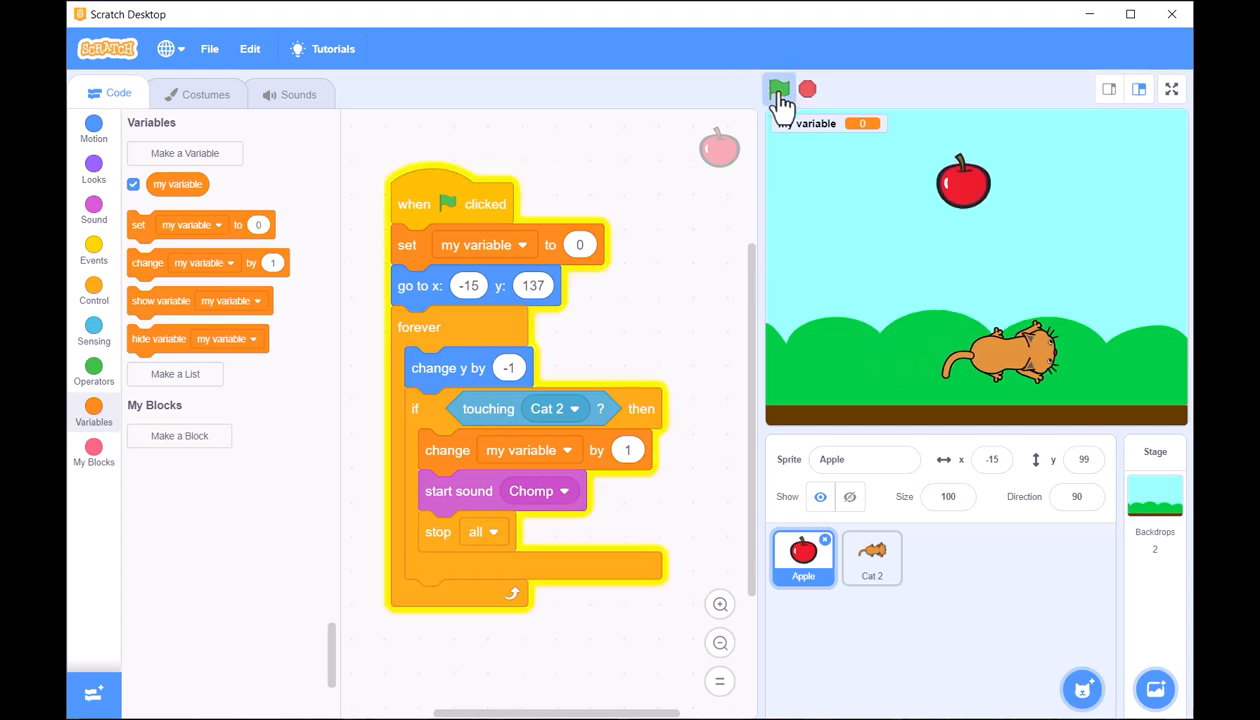
pyautogui.click(780, 90)
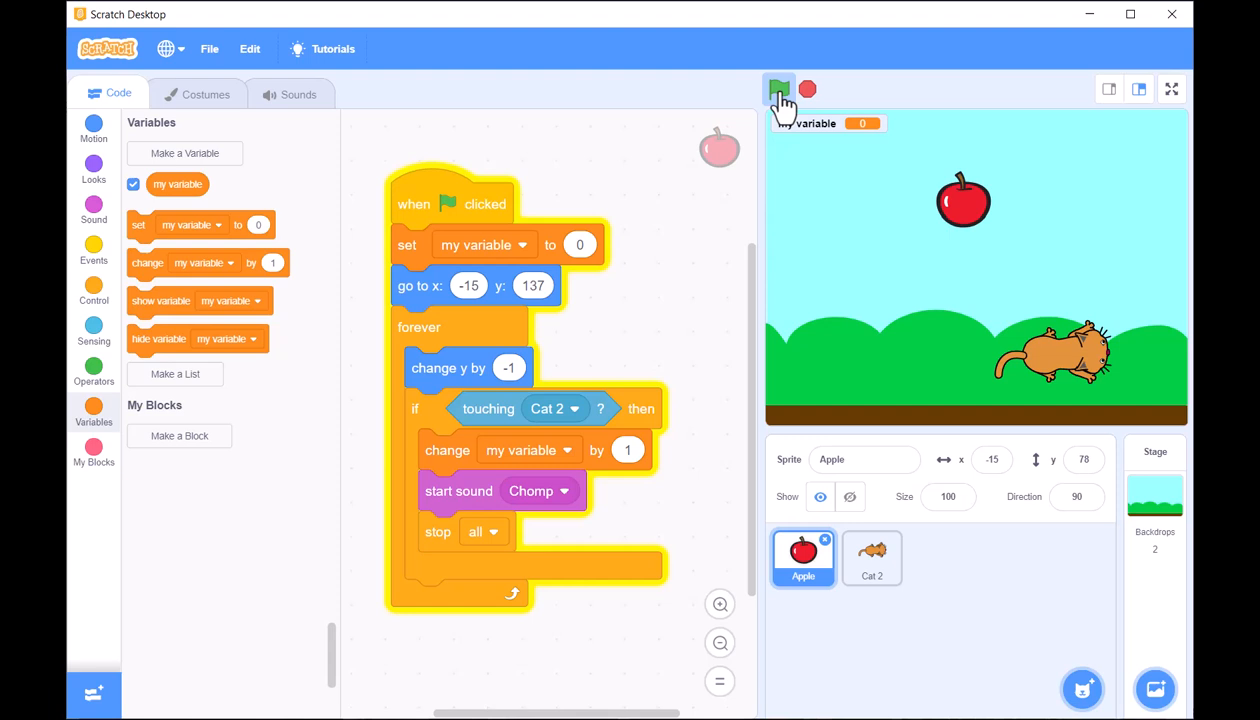
pyautogui.click(780, 90)
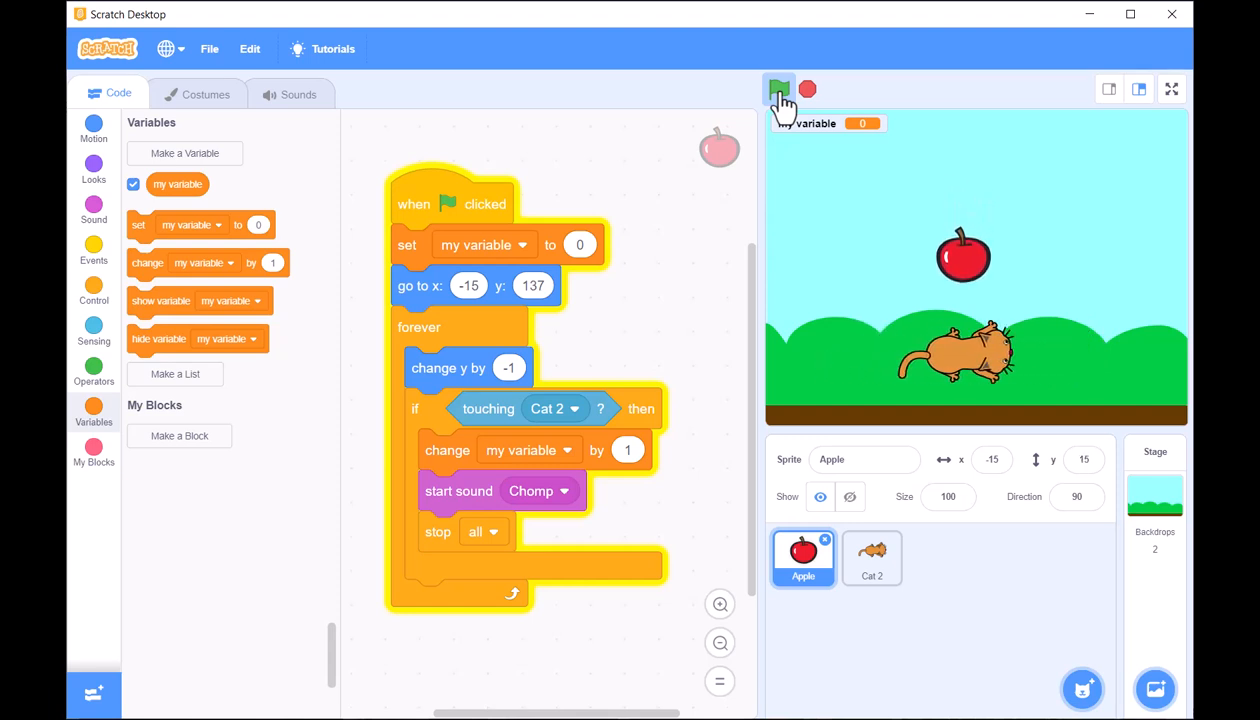
pyautogui.click(780, 90)
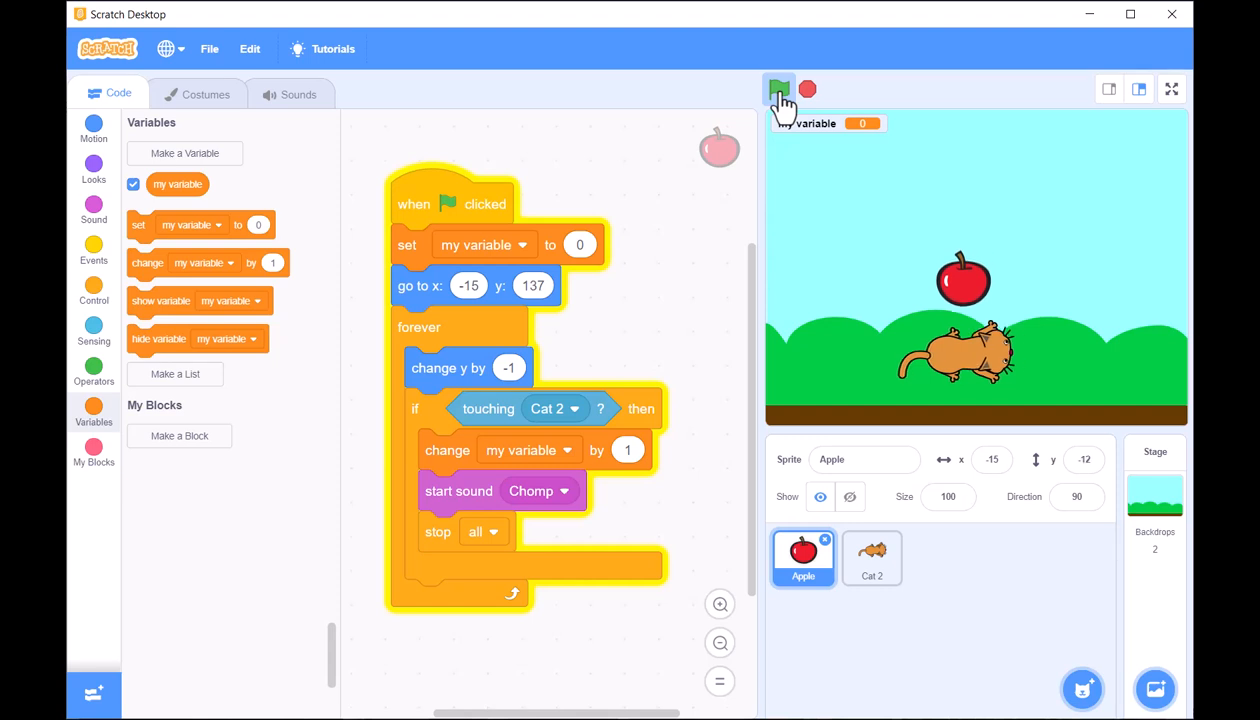
pyautogui.click(780, 90)
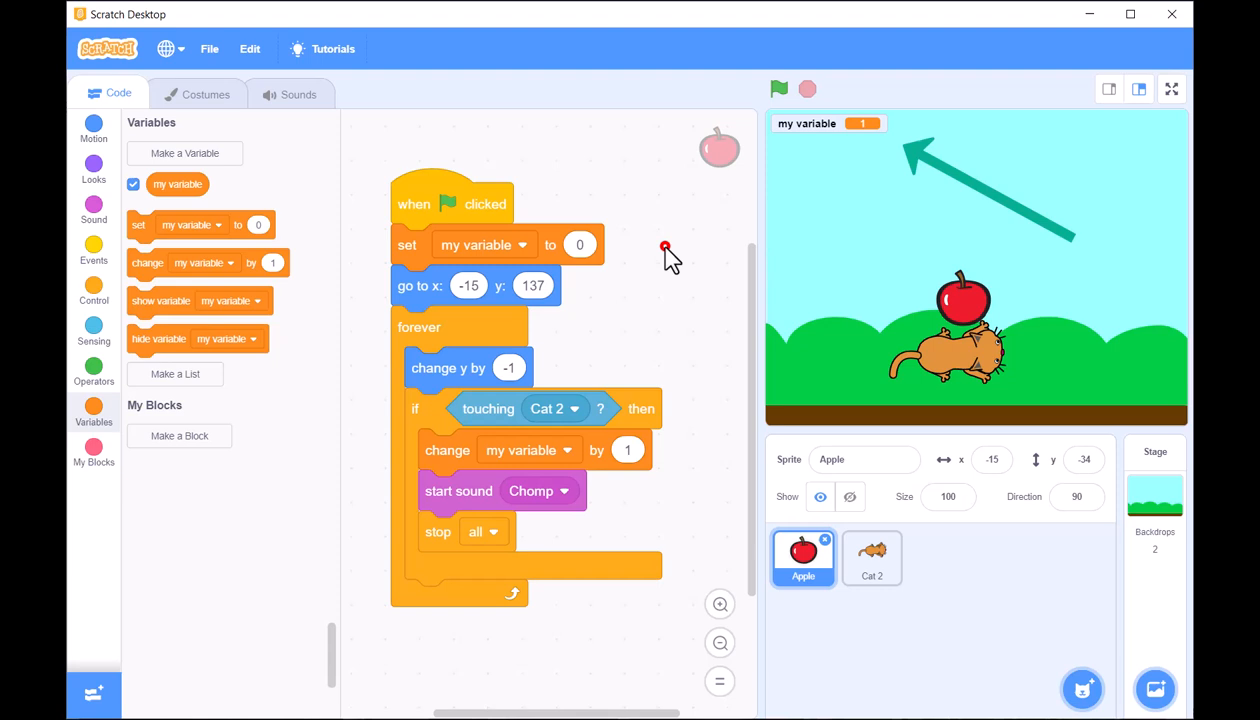
pyautogui.moveTo(116, 256)
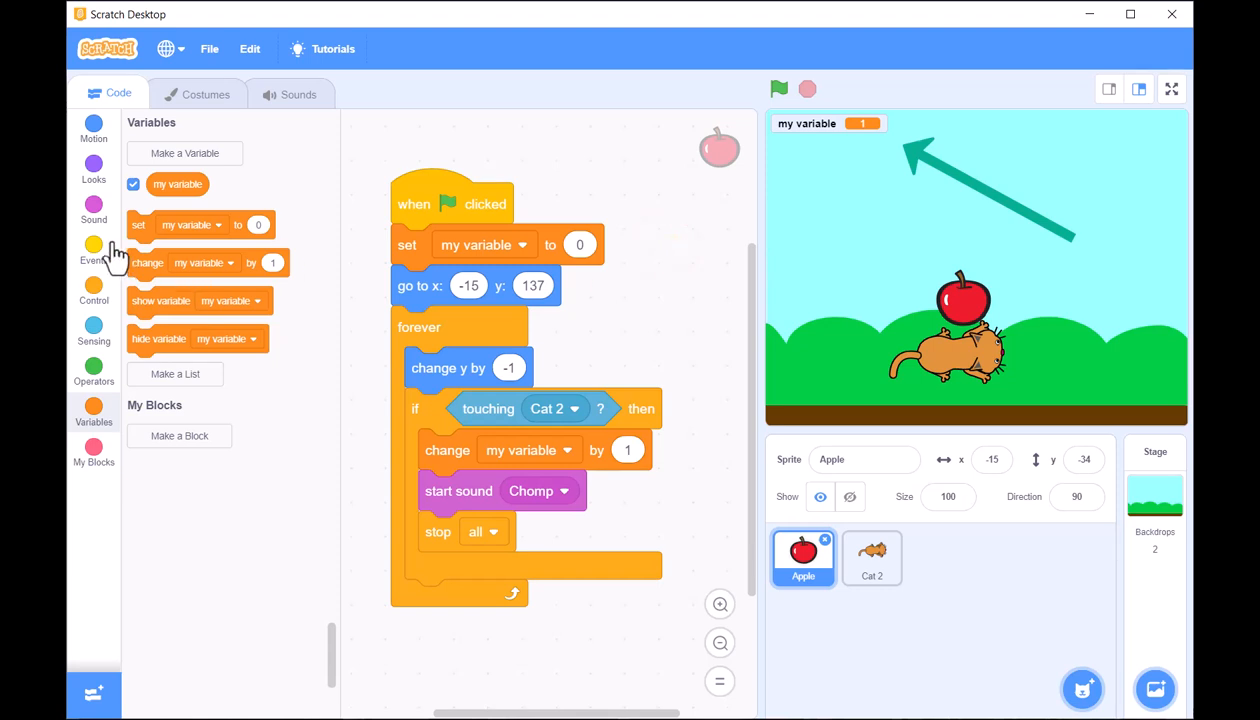
pyautogui.moveTo(872, 564)
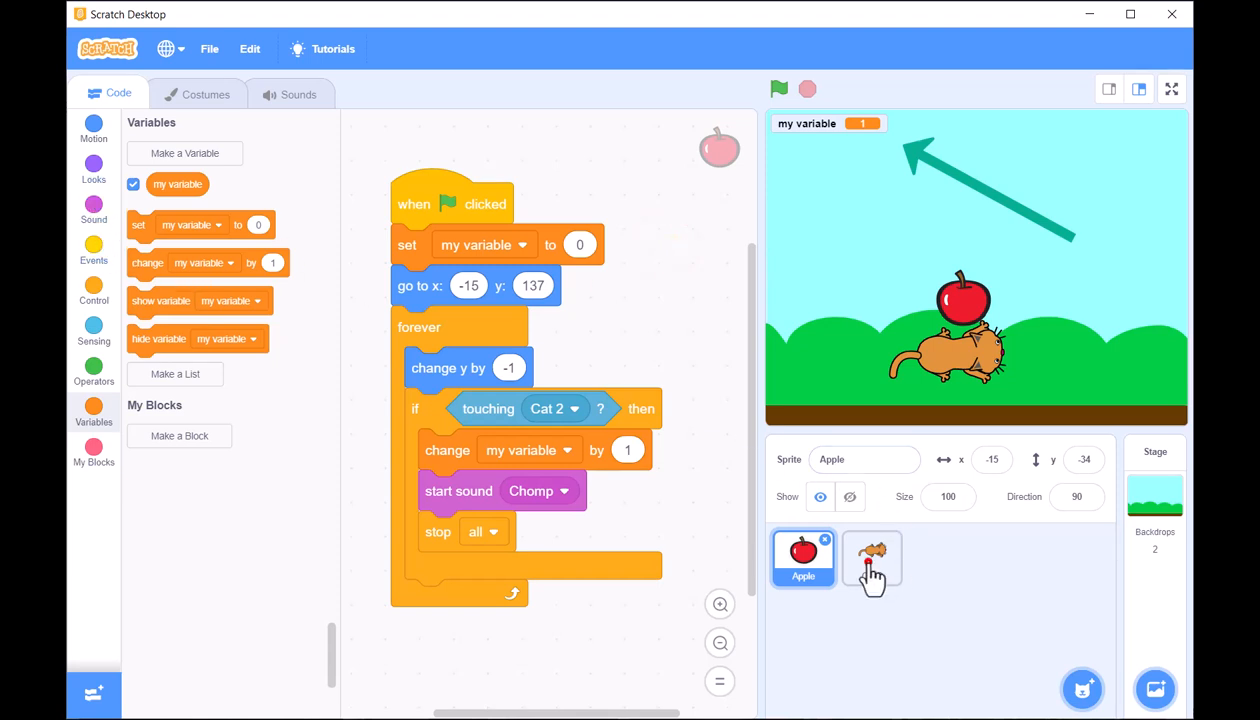
# Step: Switch to Cat 2's code, browse the Looks blocks, and show its Motion blocks
pyautogui.click(872, 558)
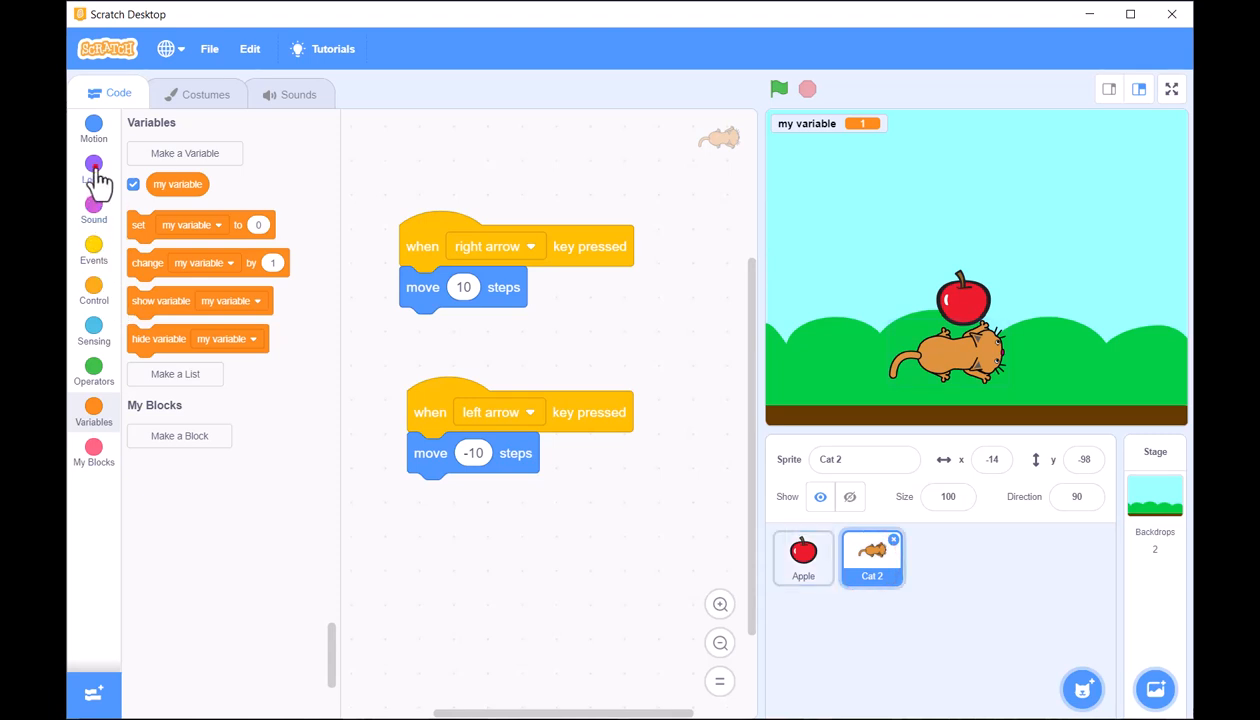
pyautogui.click(92, 168)
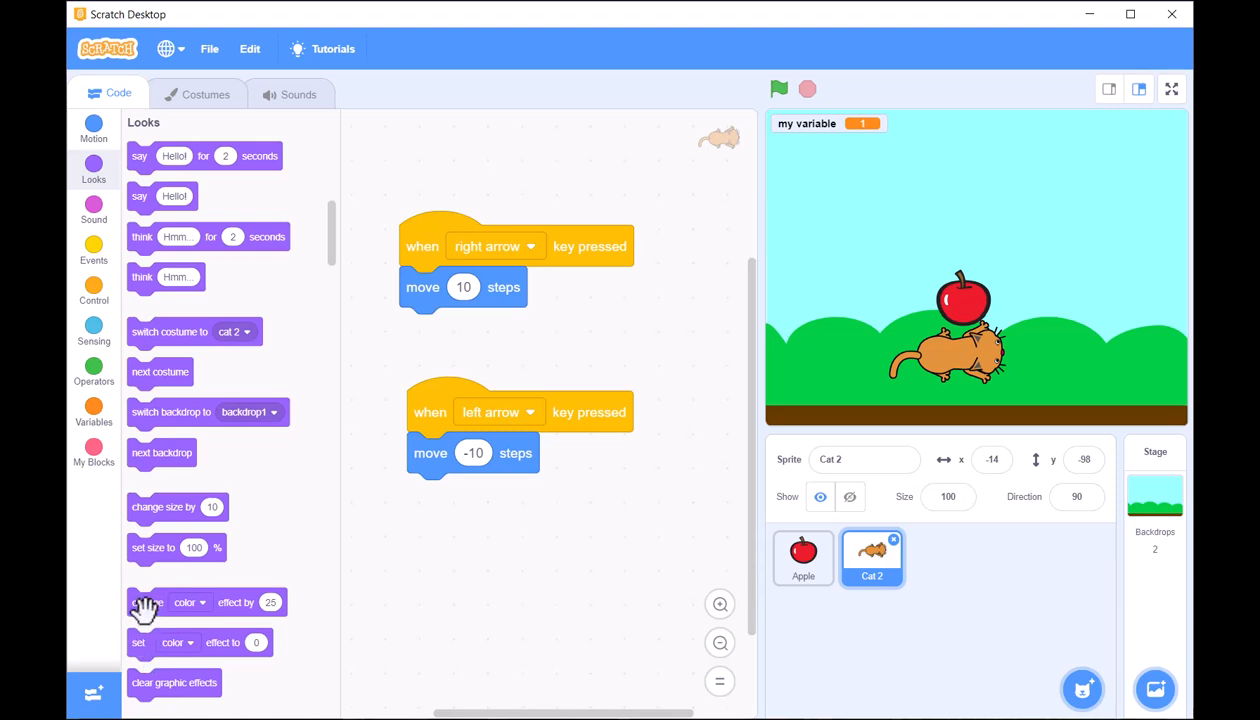
pyautogui.moveTo(144, 602); pyautogui.dragTo(430, 498)
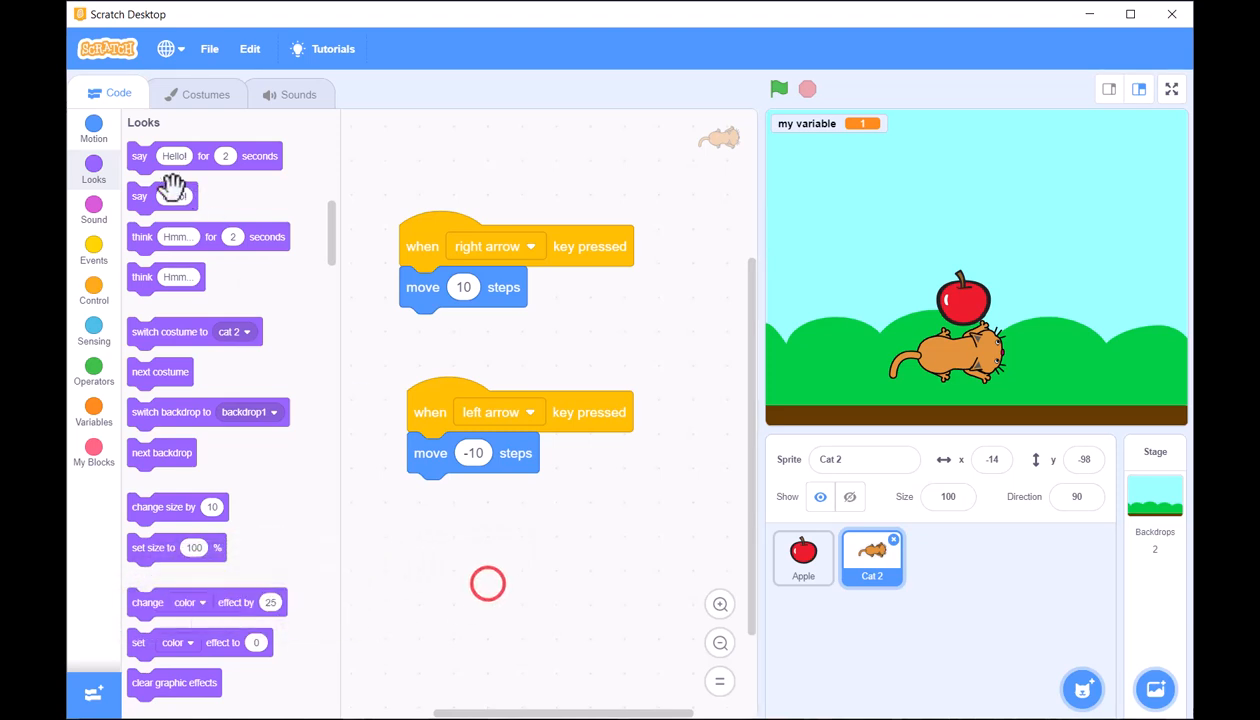
pyautogui.click(92, 128)
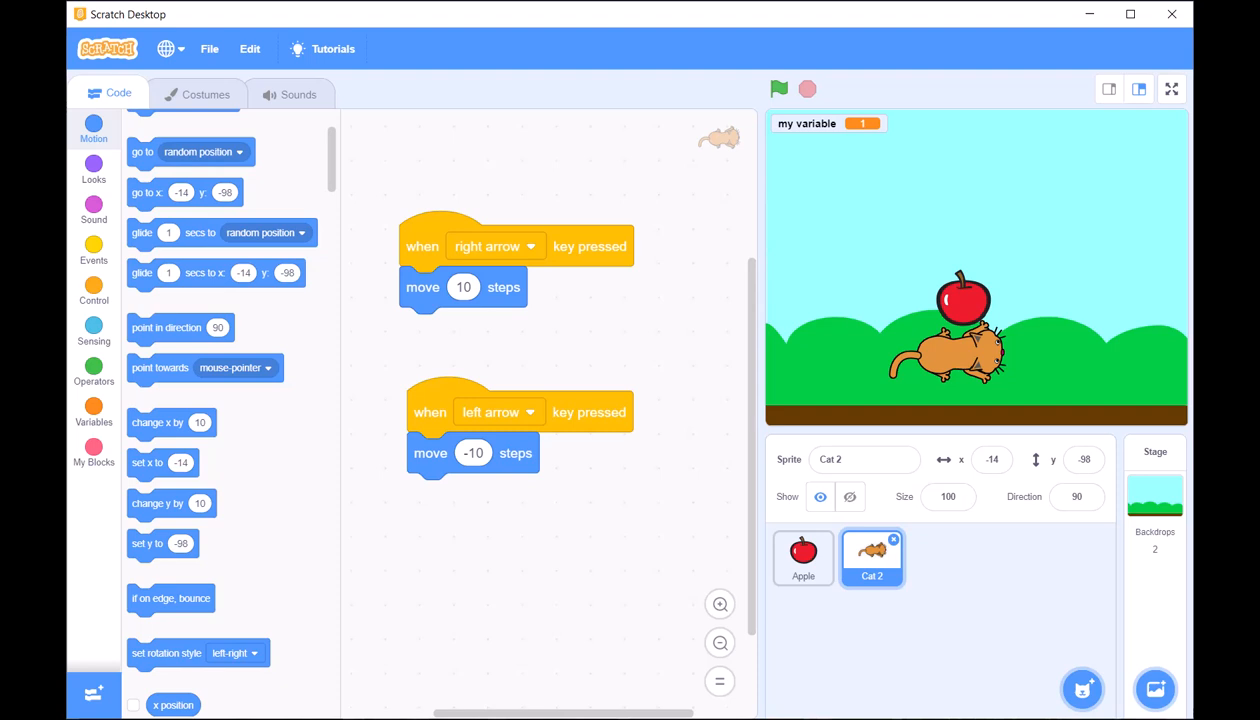